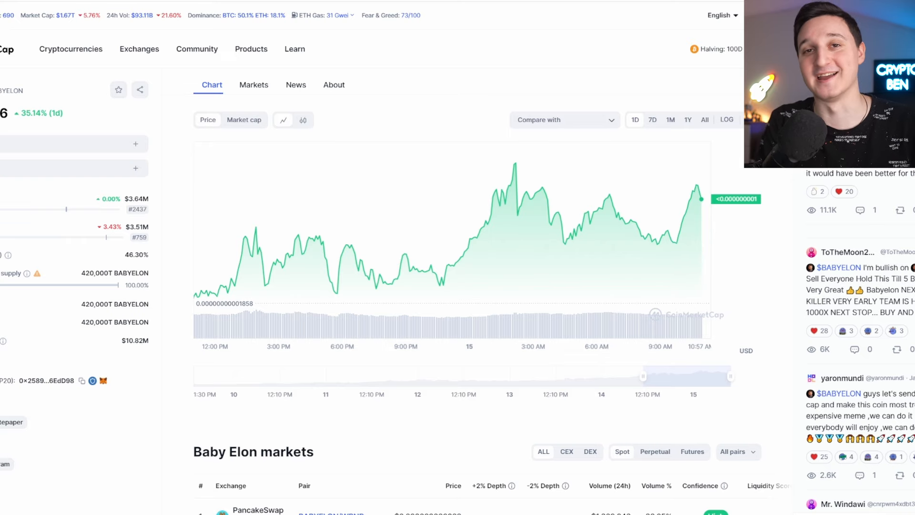
# Go full screen and switch the Baby Elon chart to 7D, showing the 982.54% weekly gain.
pyautogui.press('f11')
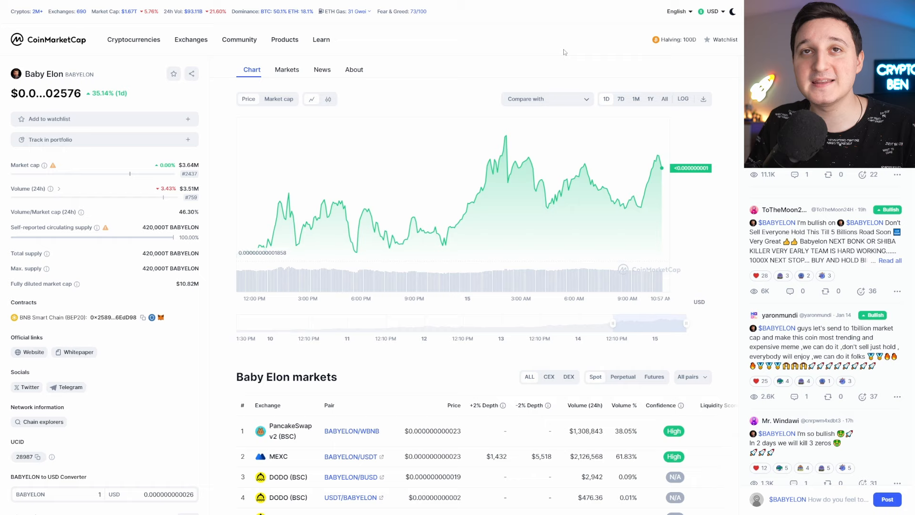
pyautogui.moveTo(479, 63)
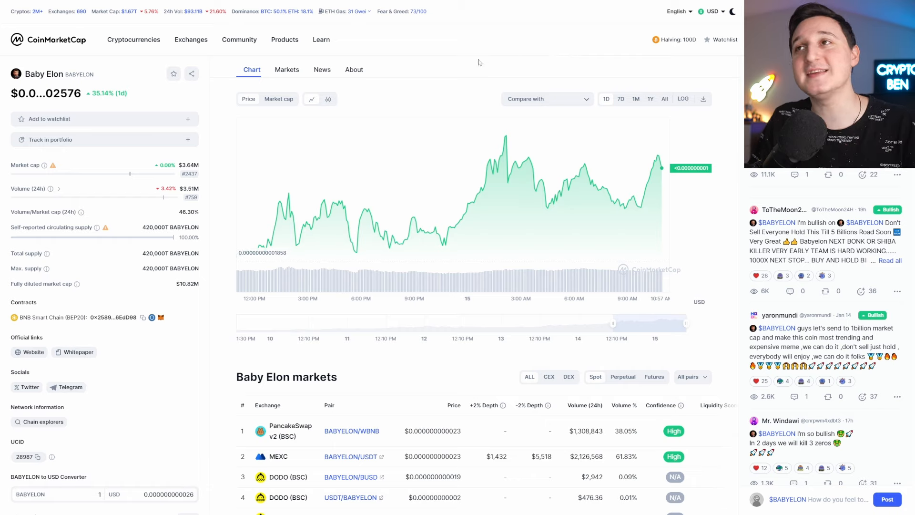
pyautogui.moveTo(168, 102)
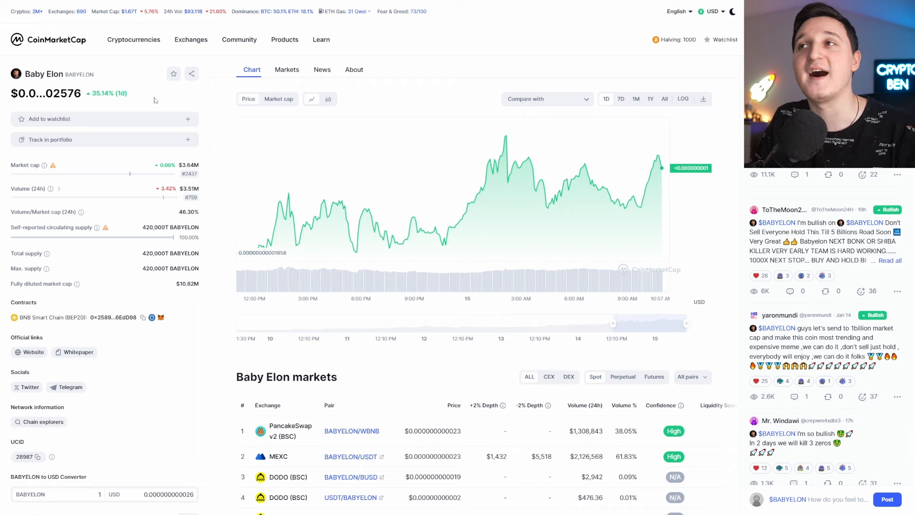
pyautogui.moveTo(629, 99)
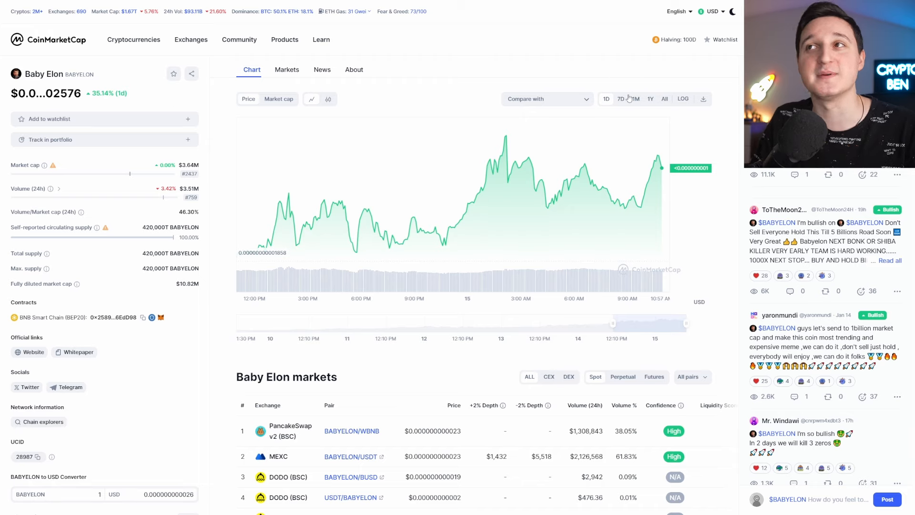
pyautogui.click(621, 98)
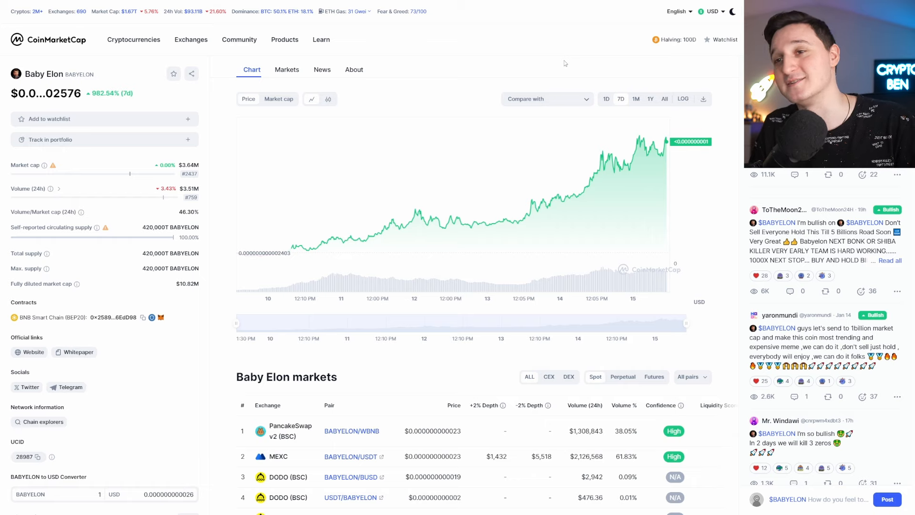
pyautogui.moveTo(495, 85)
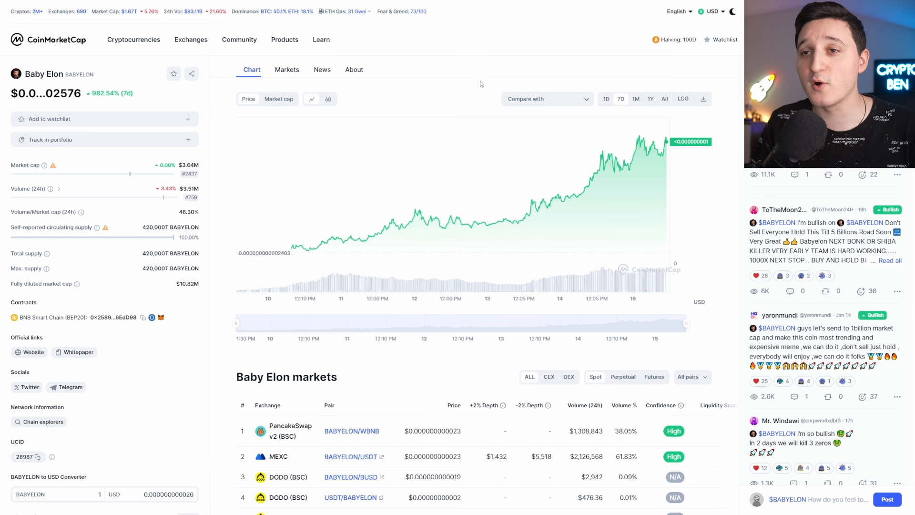
pyautogui.scroll(-3)
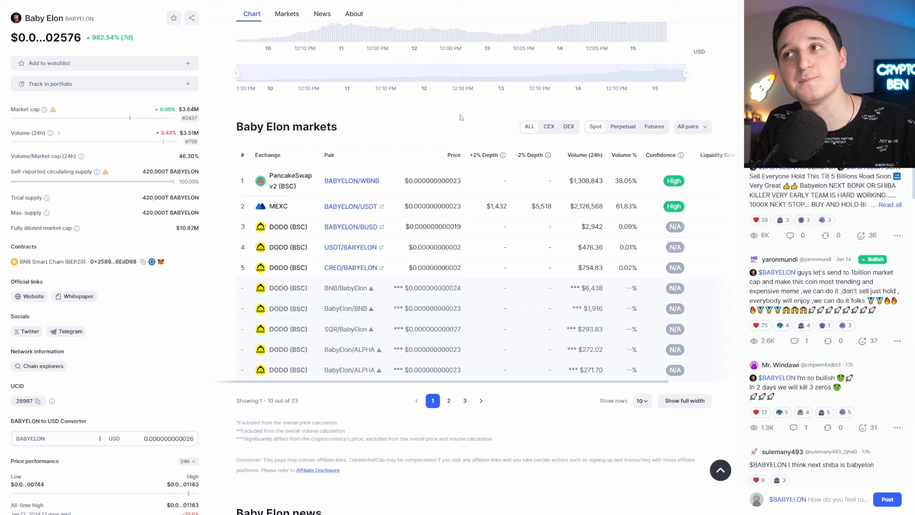
pyautogui.moveTo(406, 117)
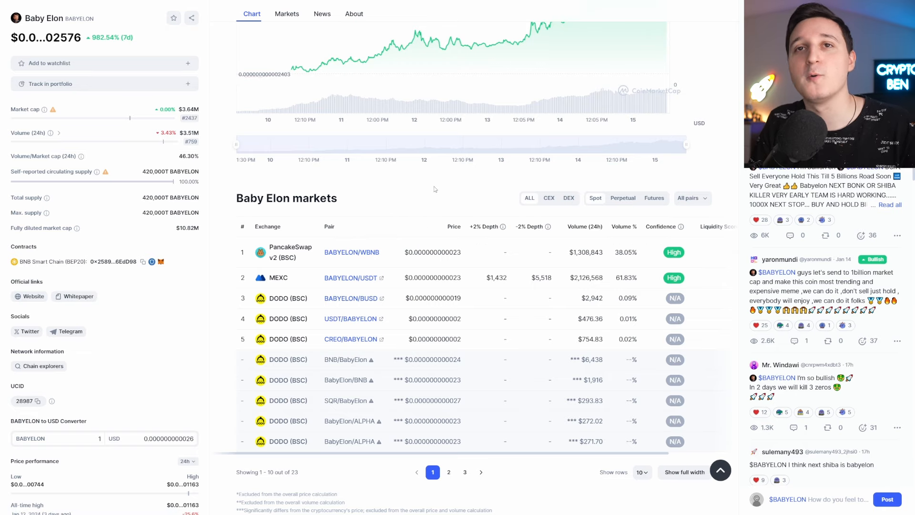
pyautogui.scroll(-3)
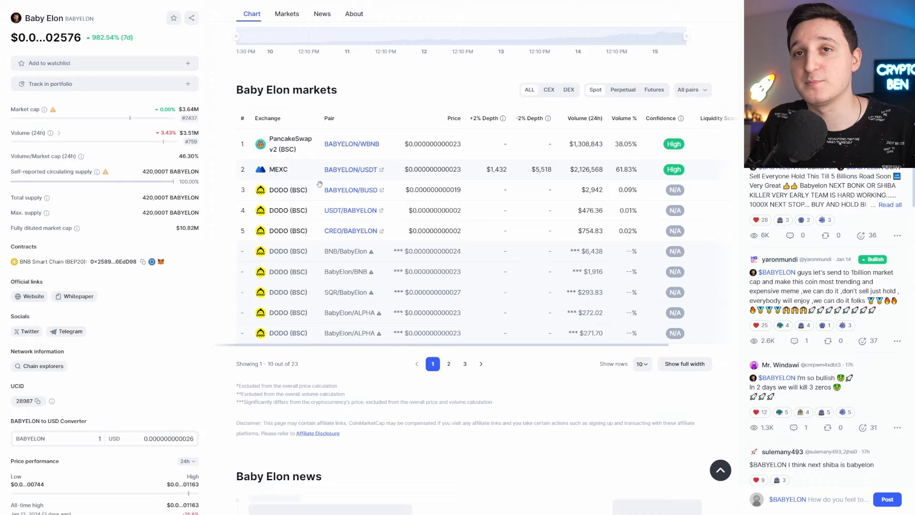
pyautogui.scroll(3)
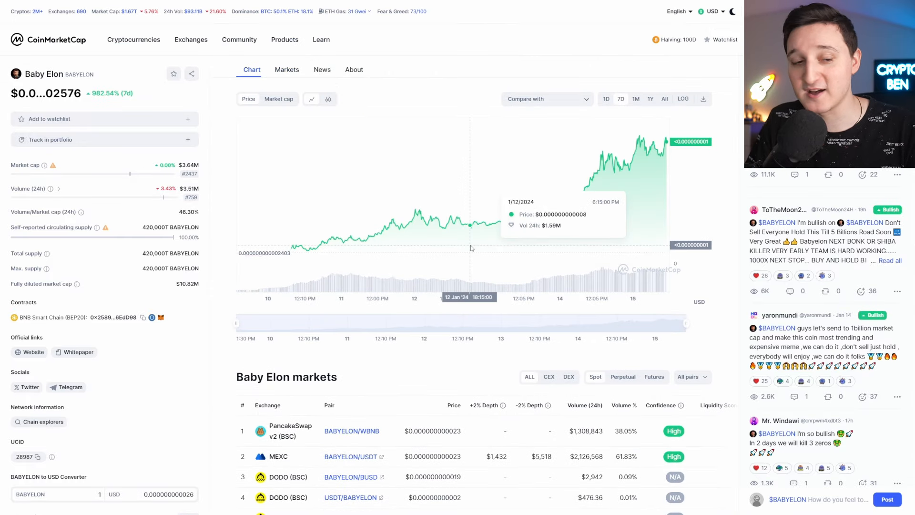
# Open the Baby Elon website and scroll to its features and token split: 60.71% presale, 29.42% LP, 9.87% CEX.
pyautogui.click(32, 352)
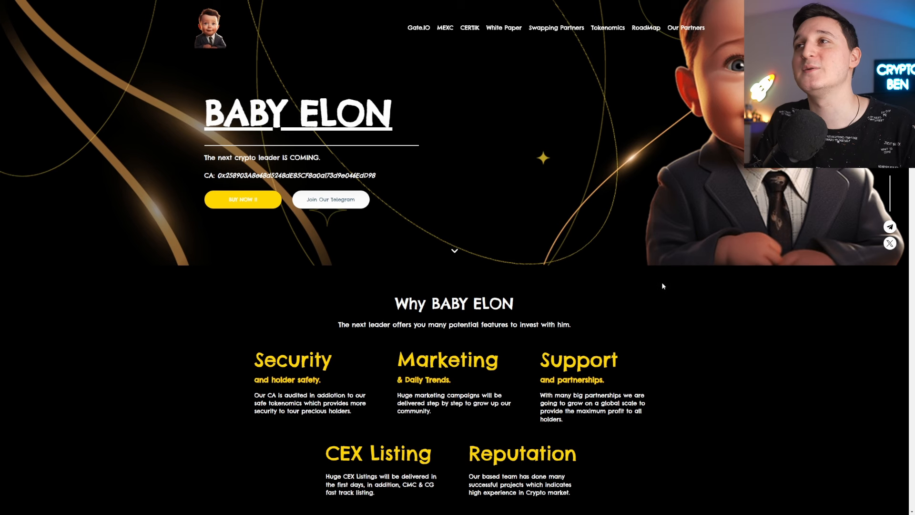
pyautogui.moveTo(738, 150)
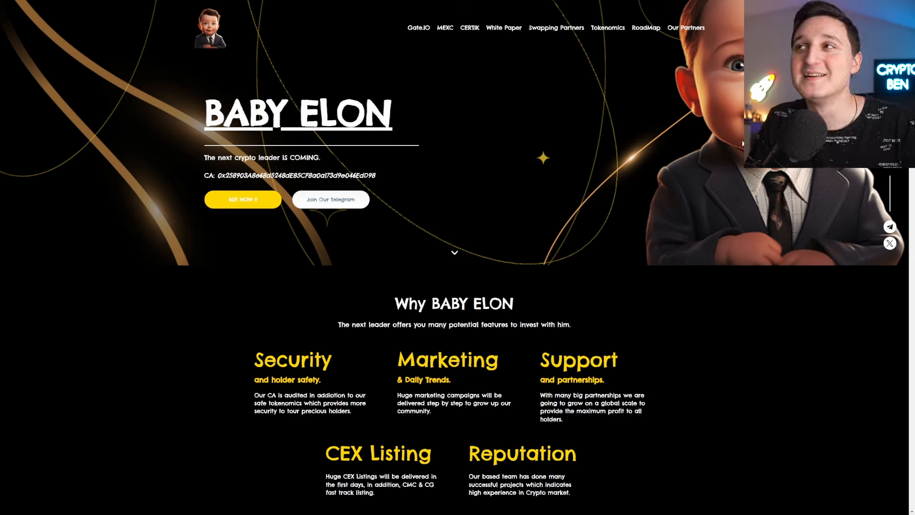
pyautogui.moveTo(739, 140)
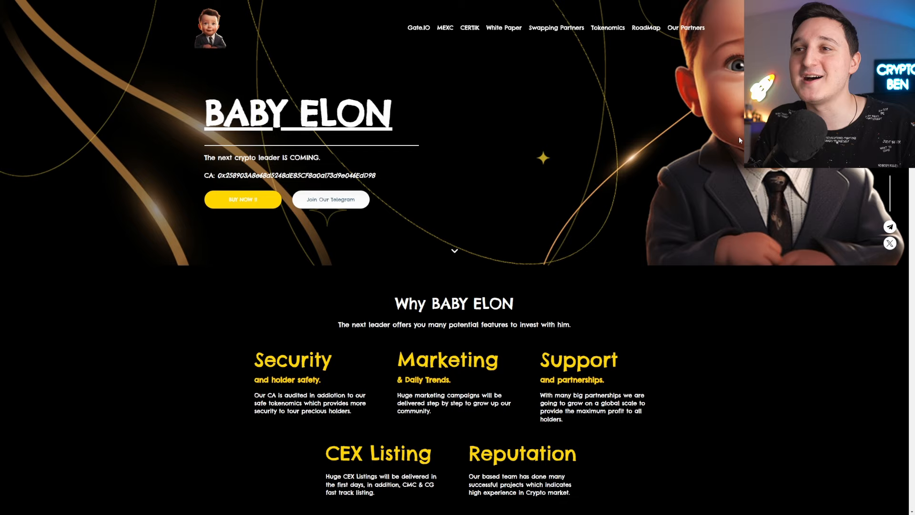
pyautogui.moveTo(554, 140)
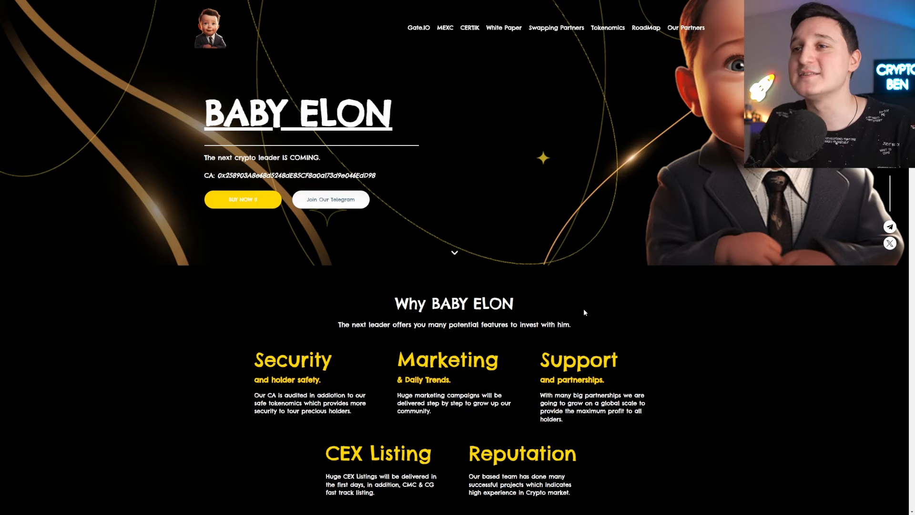
pyautogui.scroll(-3)
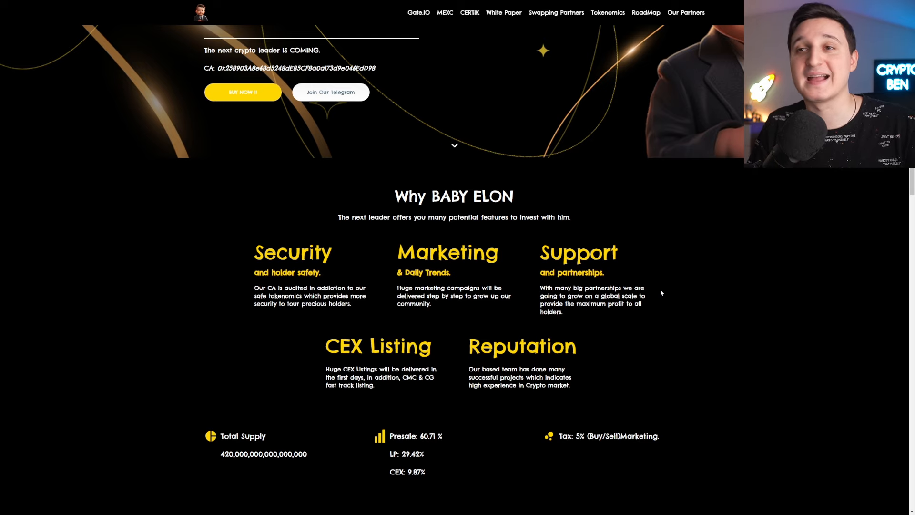
pyautogui.scroll(-3)
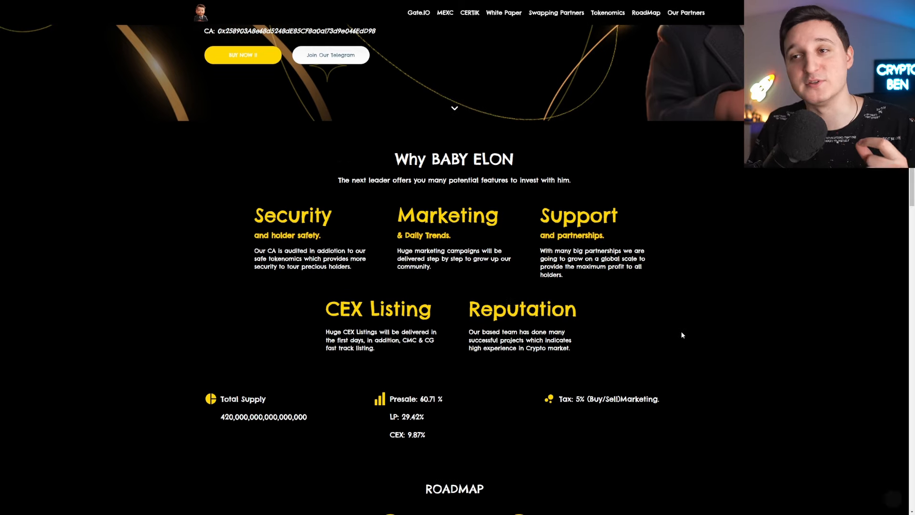
pyautogui.scroll(-3)
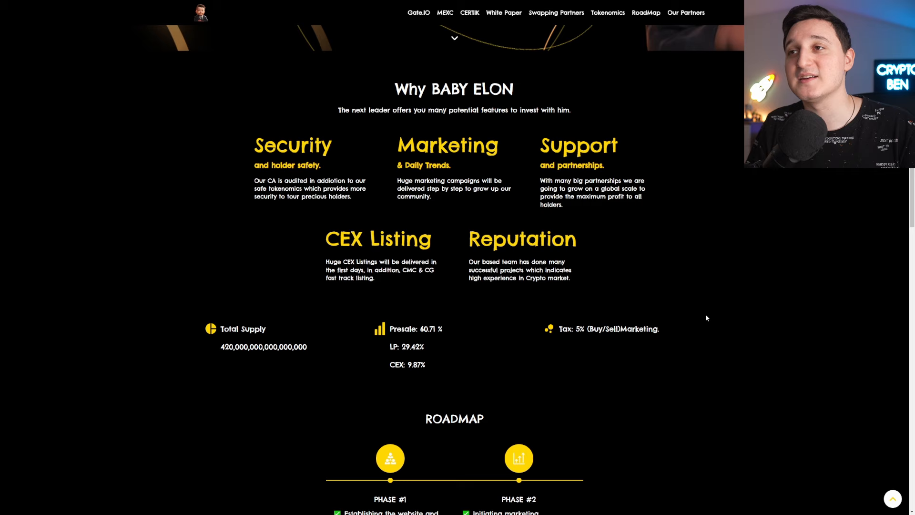
pyautogui.moveTo(713, 315)
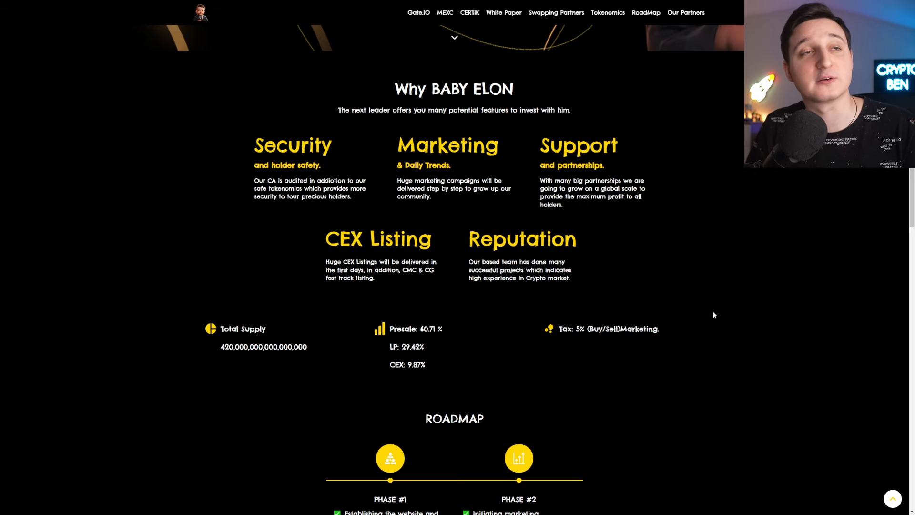
pyautogui.scroll(-3)
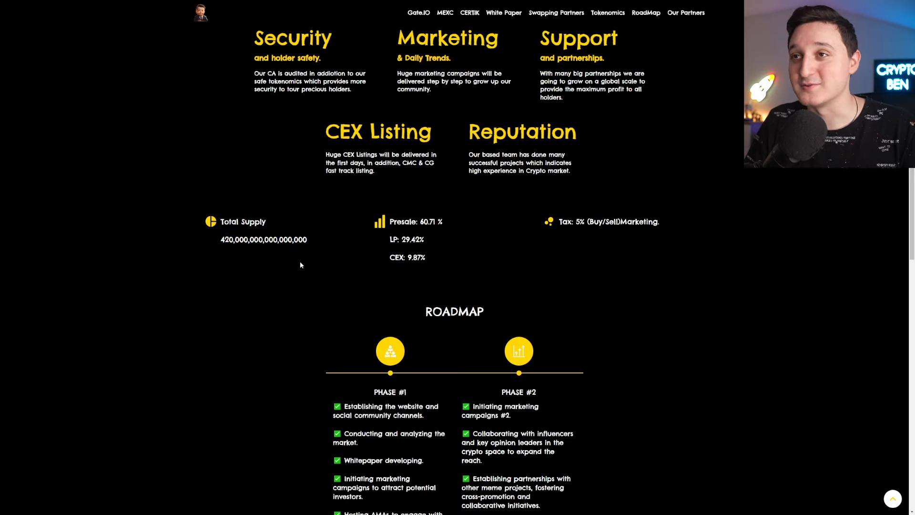
pyautogui.moveTo(448, 233)
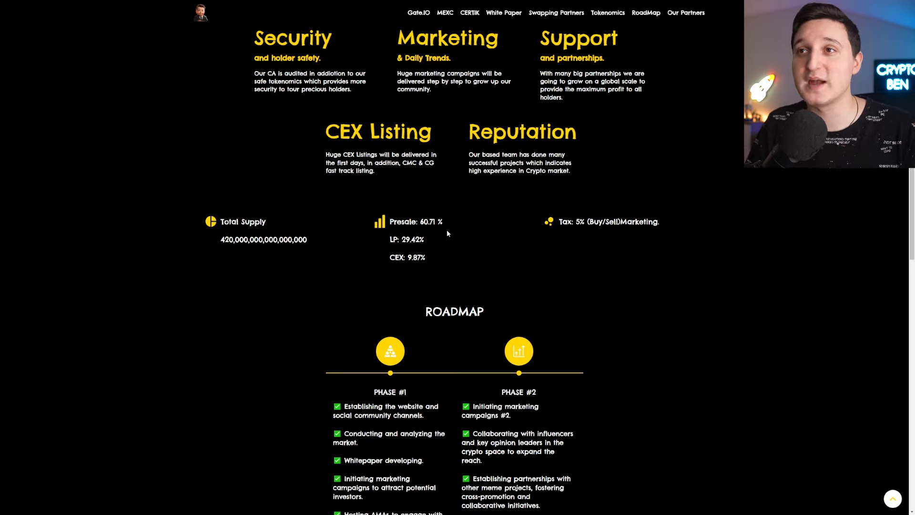
pyautogui.moveTo(553, 260)
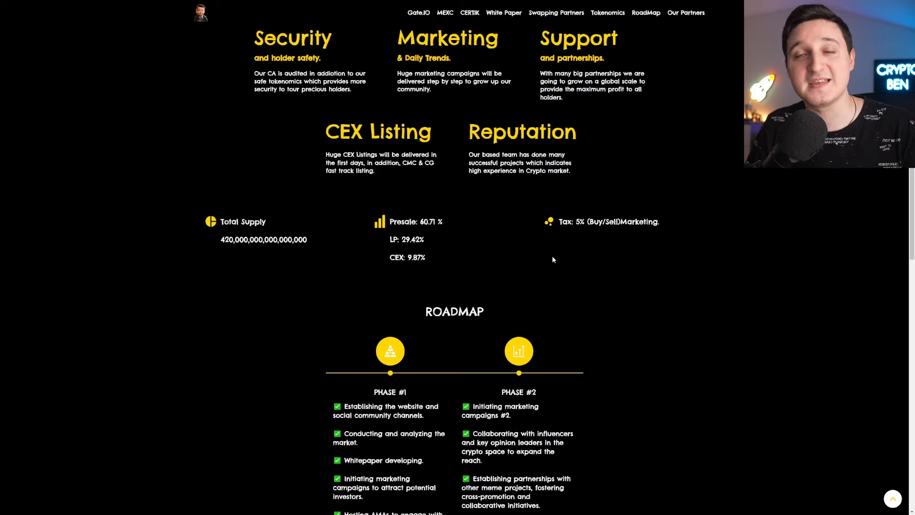
pyautogui.moveTo(610, 249)
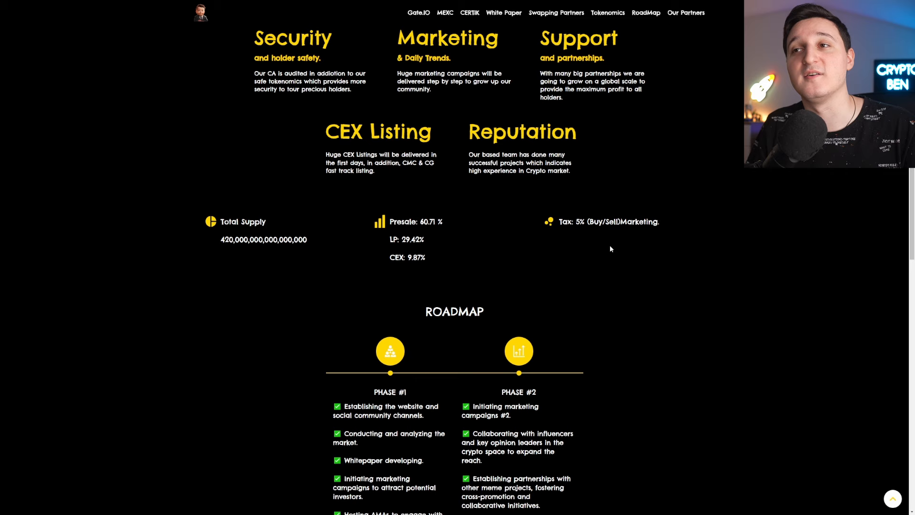
pyautogui.scroll(-3)
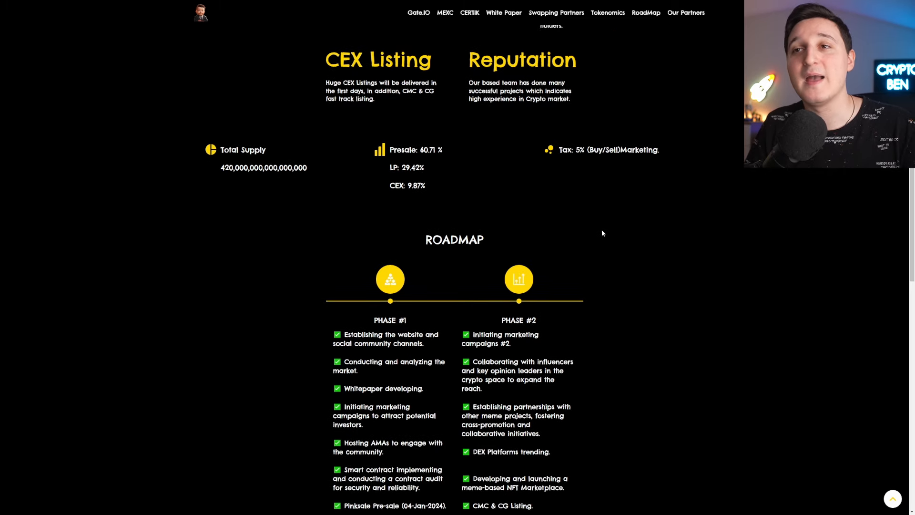
# Scroll past tokenomics to the RoadMap, revealing Phases 3 and 4 with the CEX listing applied for.
pyautogui.scroll(-3)
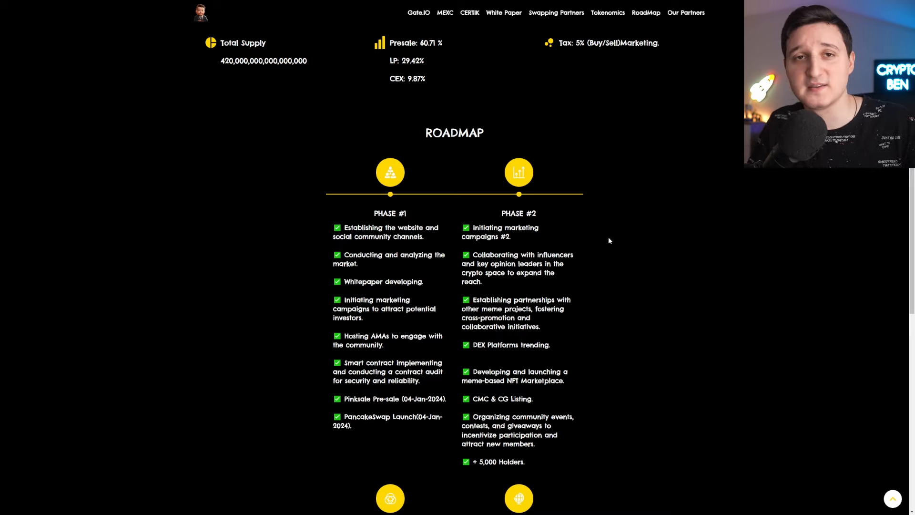
pyautogui.scroll(-3)
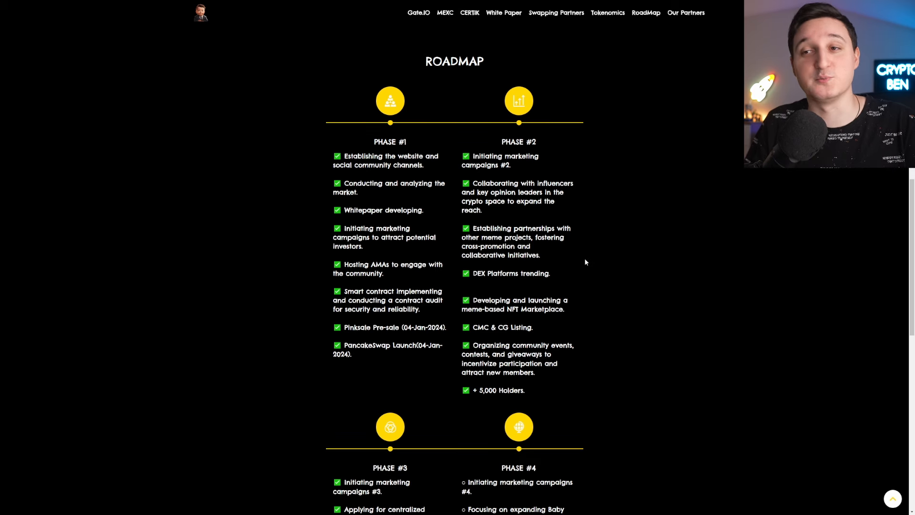
pyautogui.moveTo(611, 248)
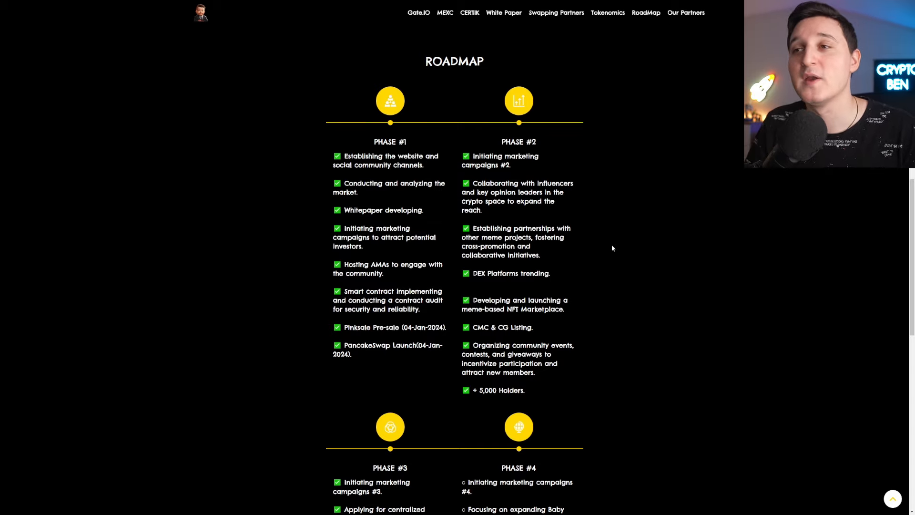
pyautogui.scroll(-3)
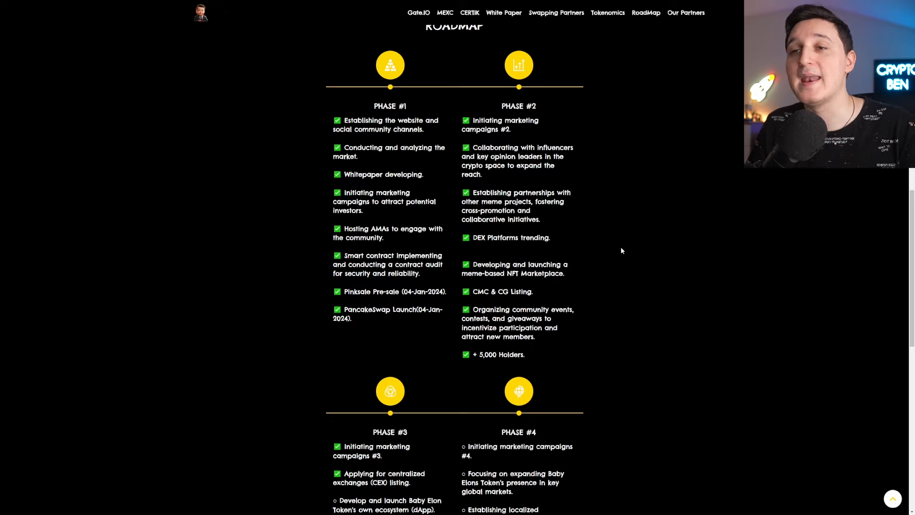
pyautogui.moveTo(670, 267)
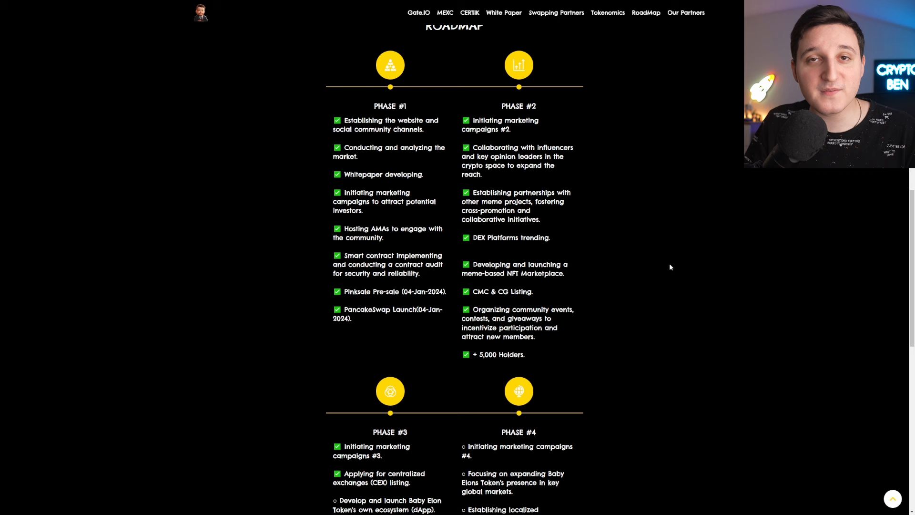
pyautogui.scroll(-3)
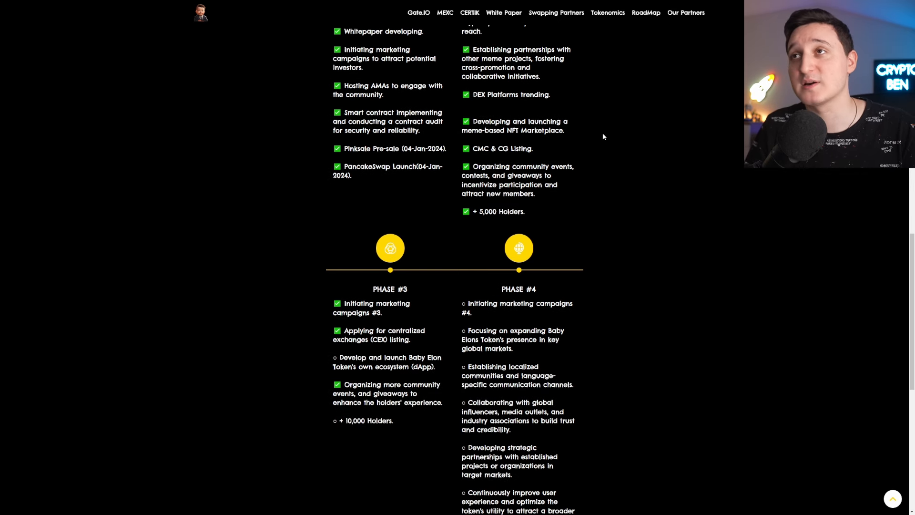
pyautogui.moveTo(620, 205)
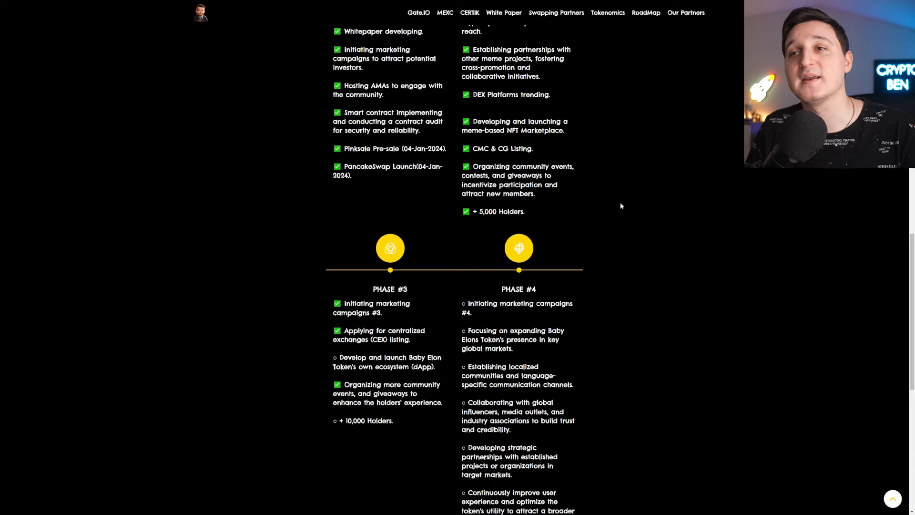
pyautogui.moveTo(674, 238)
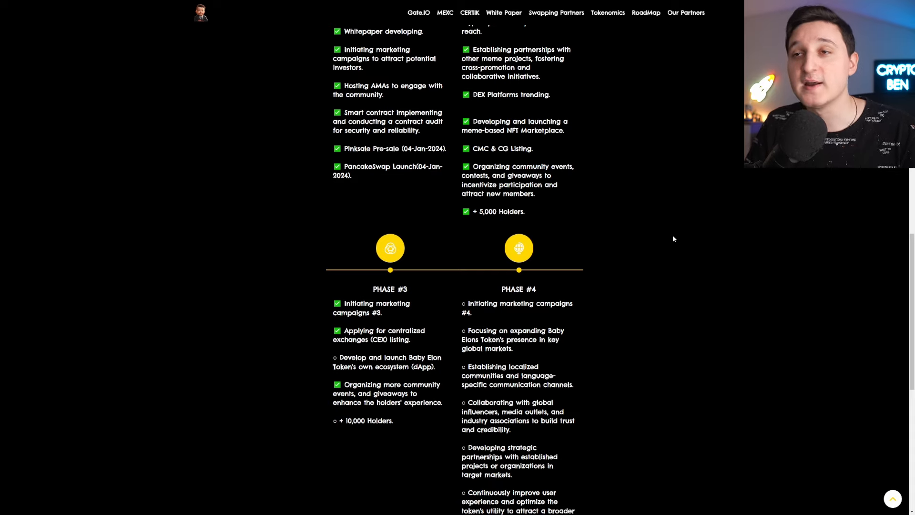
pyautogui.moveTo(669, 239)
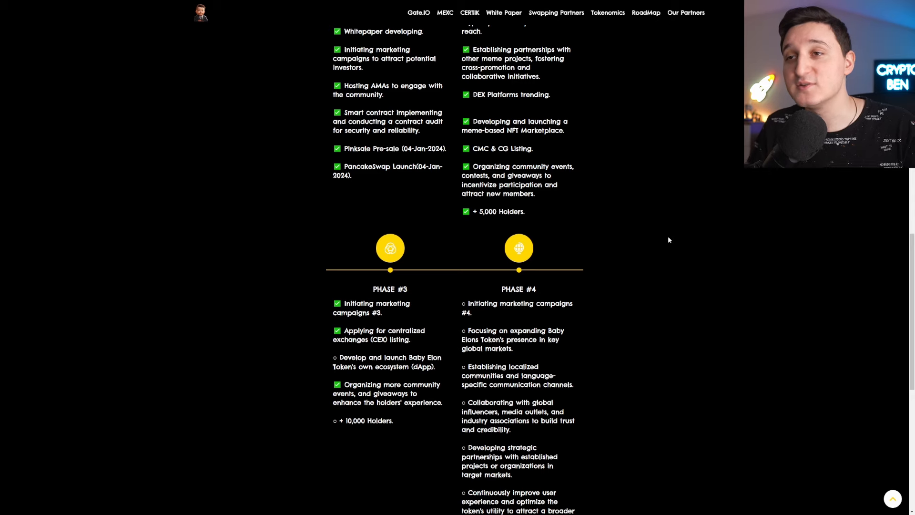
# Scroll through the complete Phase #3 and #4 goals down to the Our Partners logos.
pyautogui.scroll(-3)
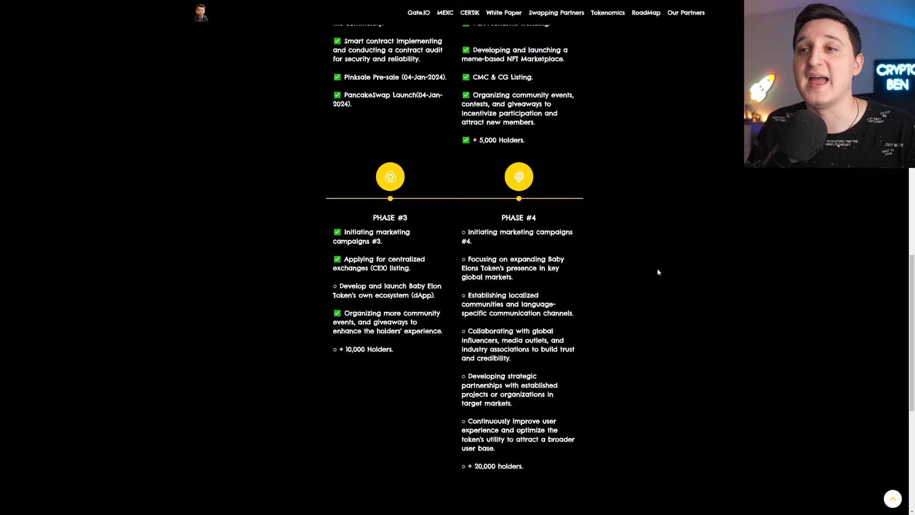
pyautogui.moveTo(397, 332)
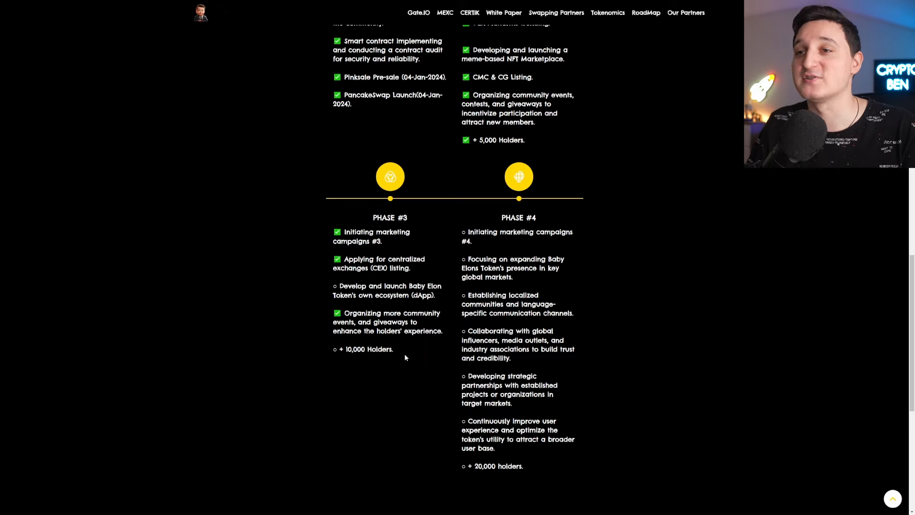
pyautogui.moveTo(410, 352)
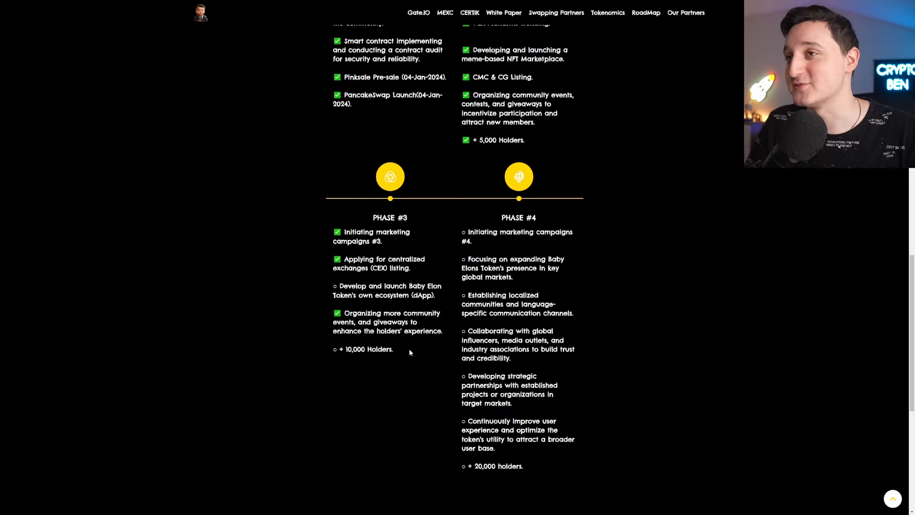
pyautogui.moveTo(700, 236)
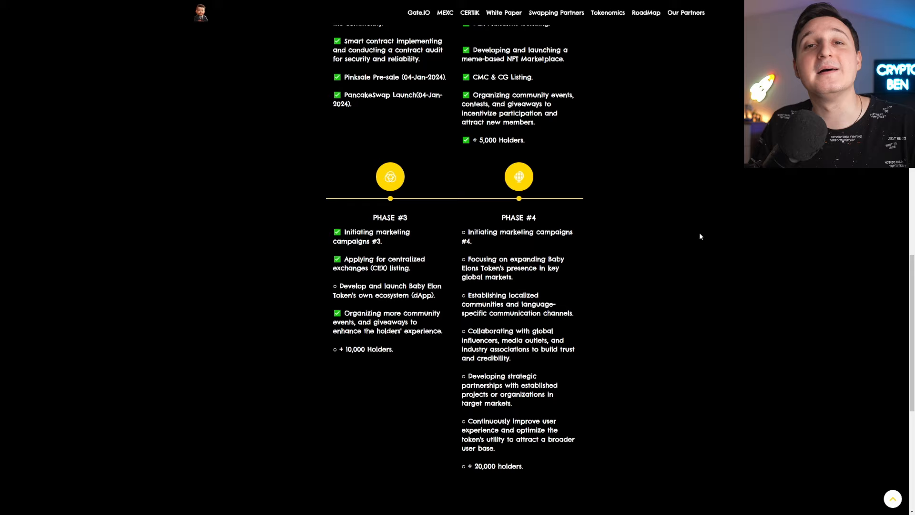
pyautogui.moveTo(620, 228)
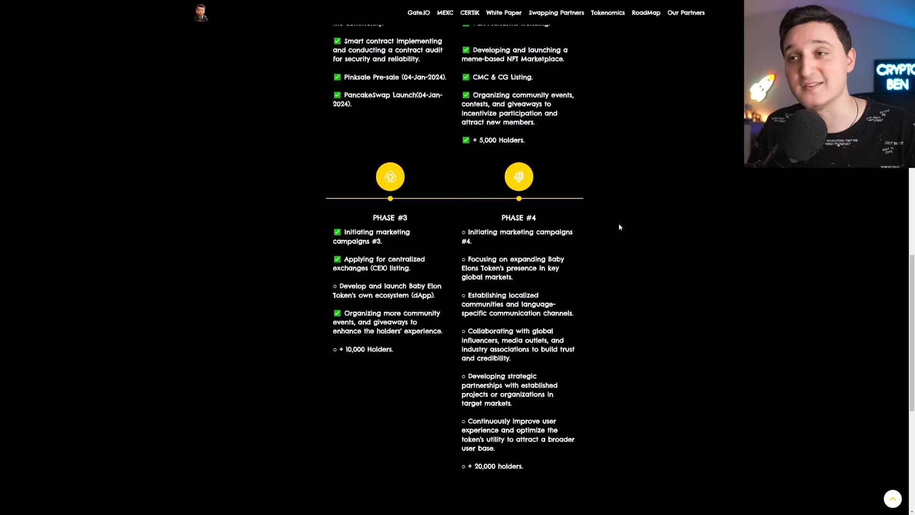
pyautogui.moveTo(615, 227)
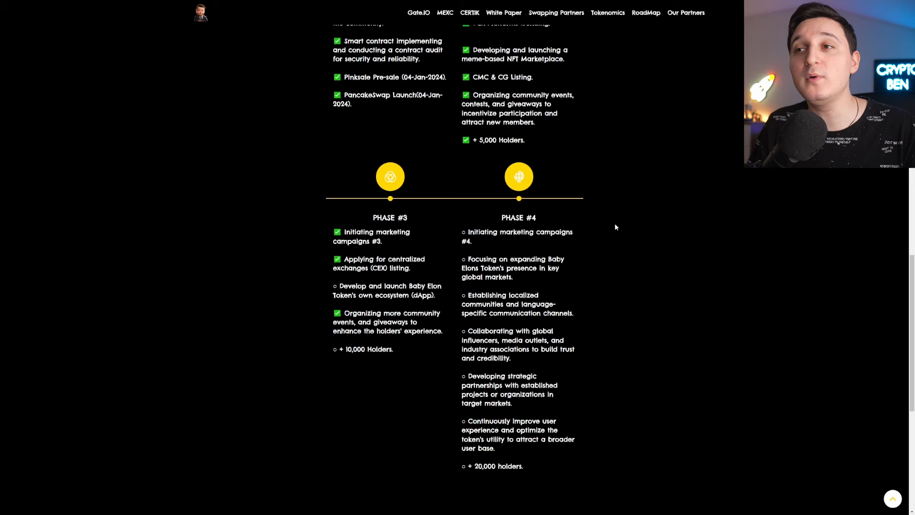
pyautogui.moveTo(619, 285)
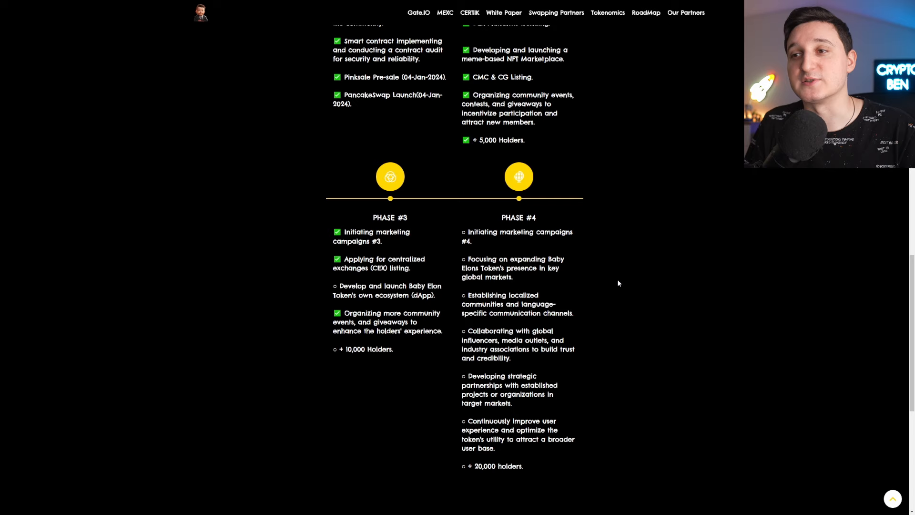
pyautogui.scroll(-3)
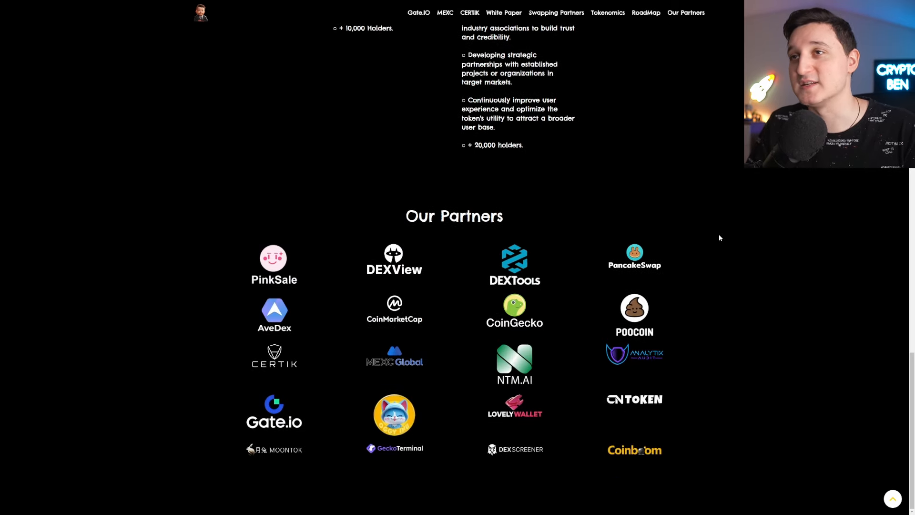
pyautogui.moveTo(720, 237)
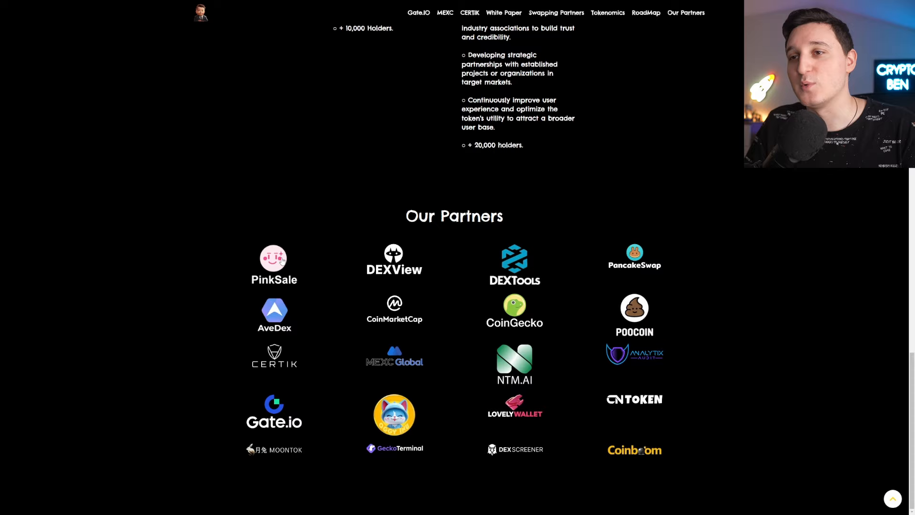
pyautogui.moveTo(434, 399)
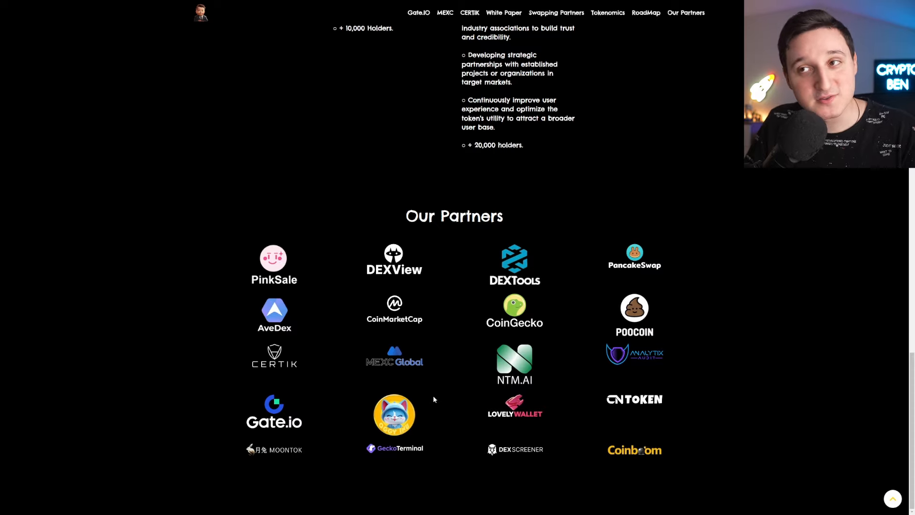
pyautogui.moveTo(527, 344)
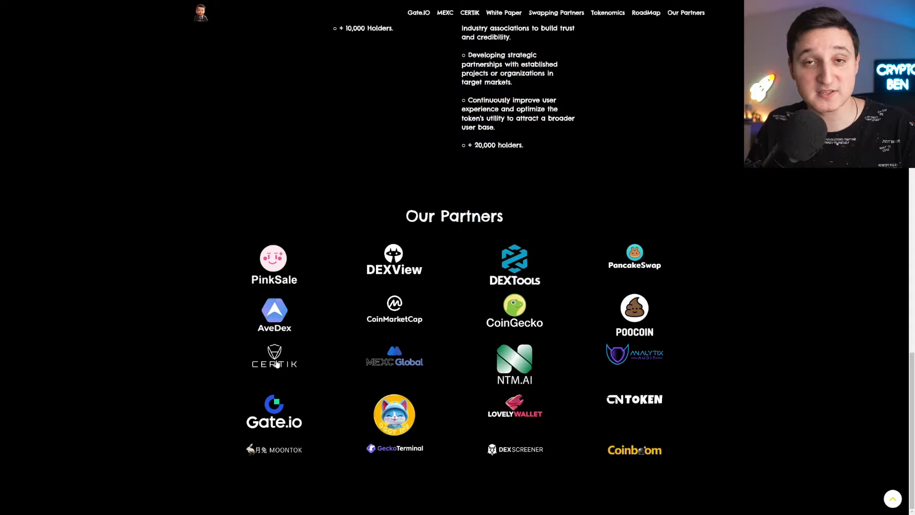
pyautogui.moveTo(756, 261)
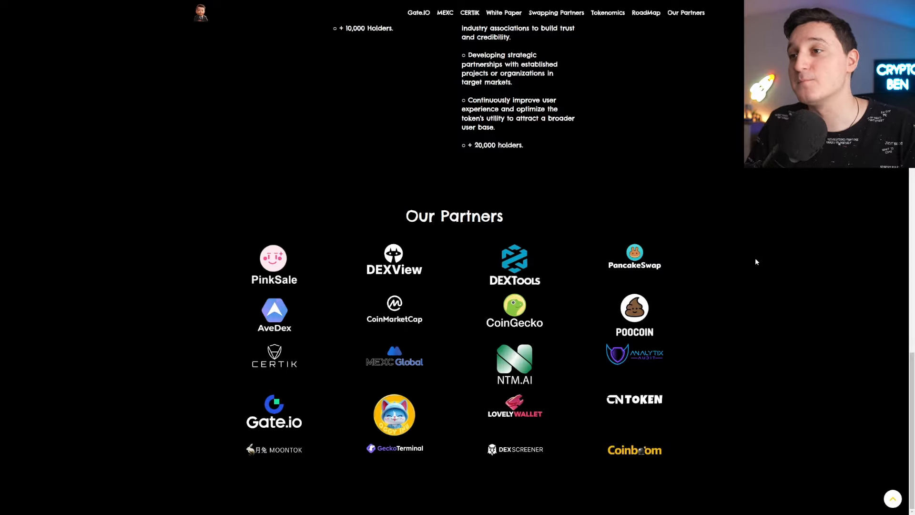
# Scroll back up to the BABY ELON banner and the Why BABY ELON feature list.
pyautogui.scroll(3)
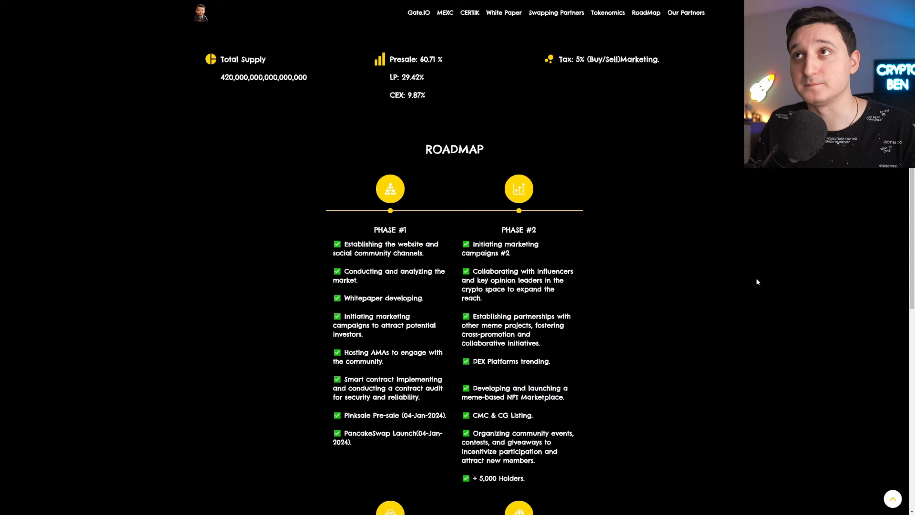
pyautogui.scroll(3)
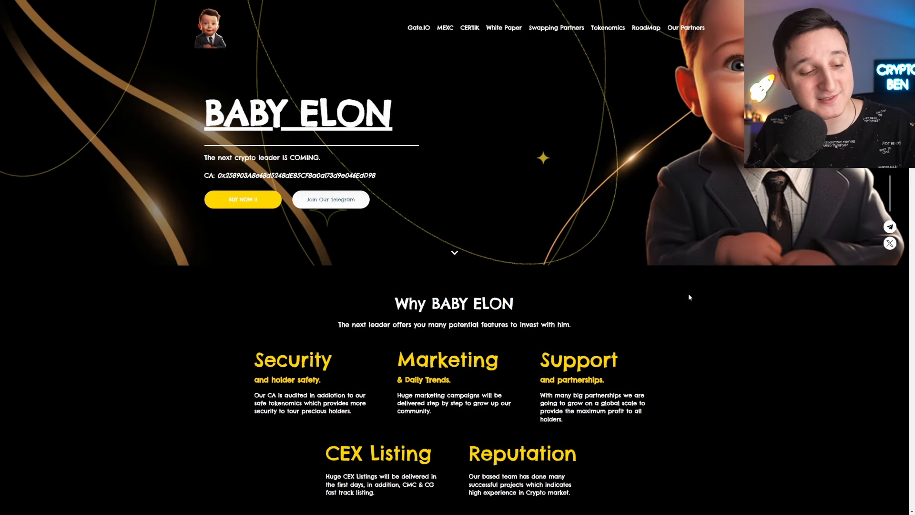
# Switch to Baby Elon's X profile and scroll through reposted chart posts, including the 10M market cap post.
pyautogui.click(889, 244)
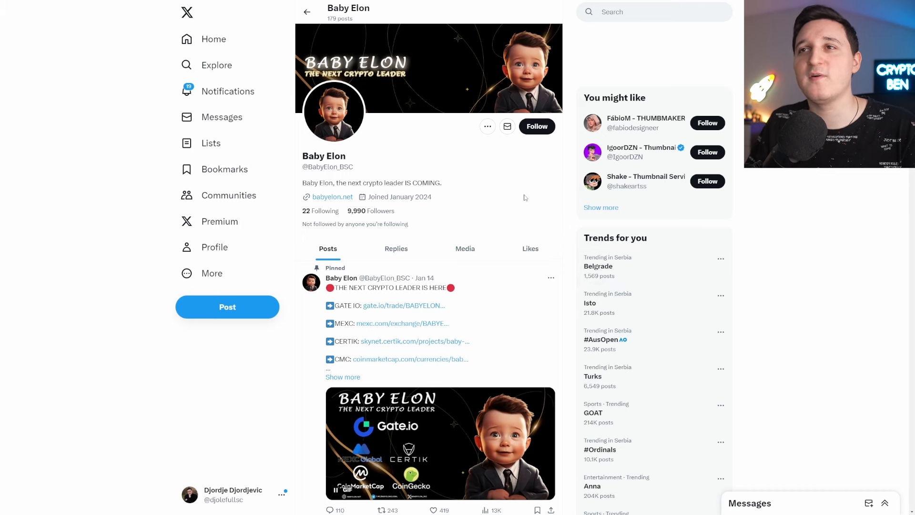
pyautogui.scroll(-3)
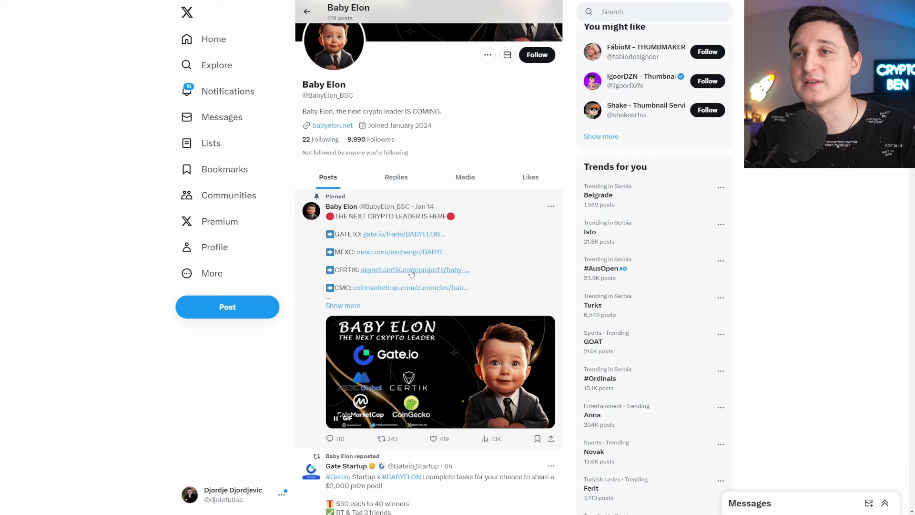
pyautogui.scroll(-3)
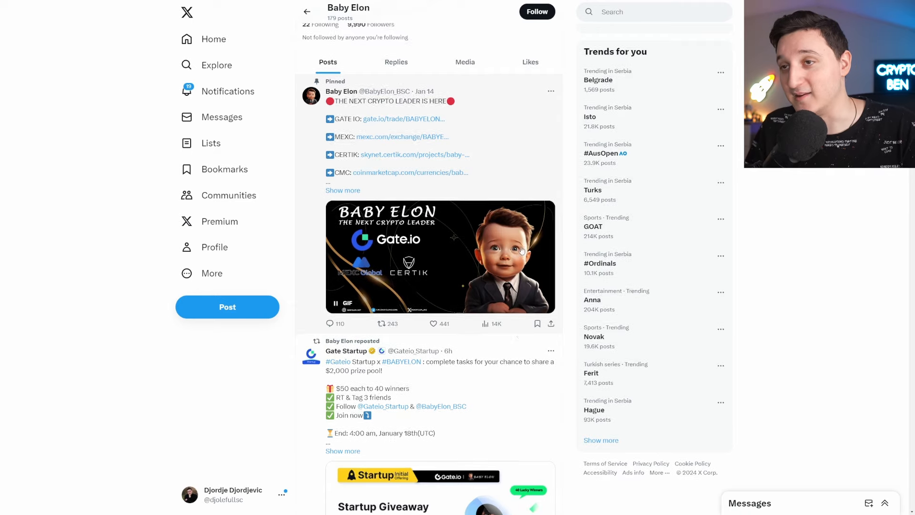
pyautogui.scroll(-3)
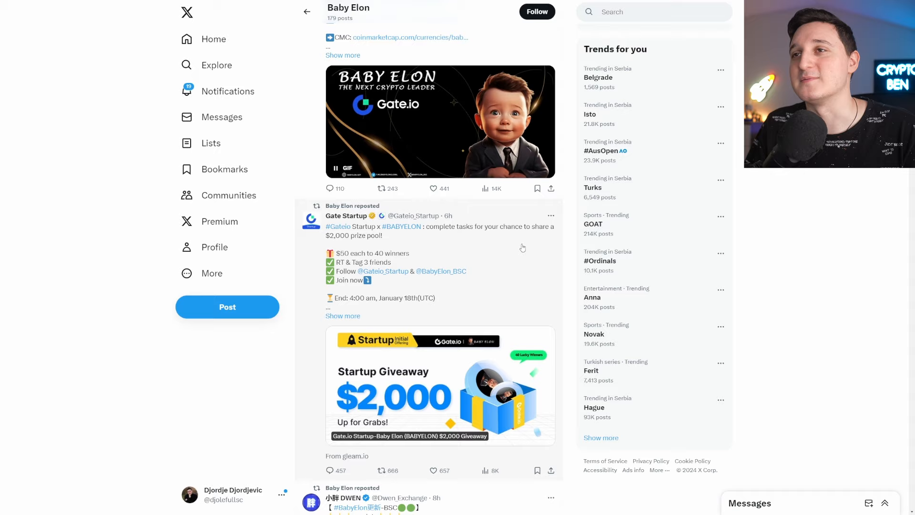
pyautogui.scroll(-3)
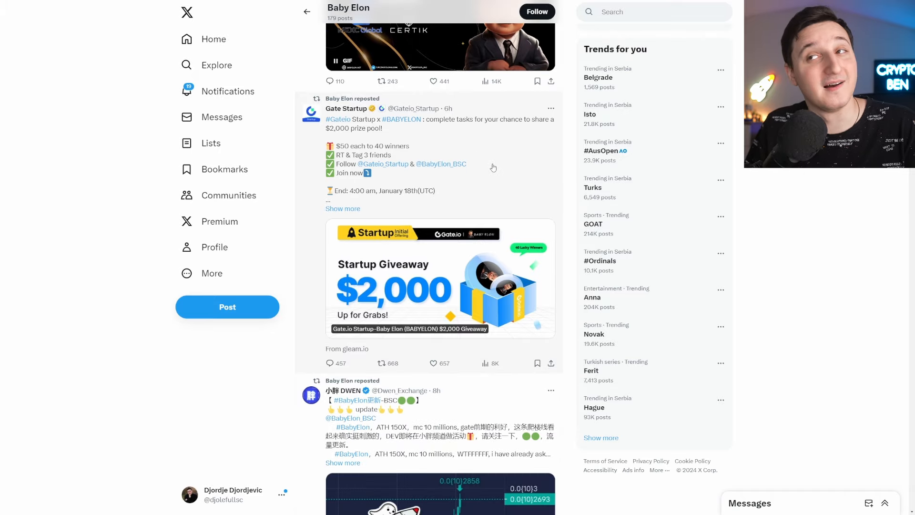
pyautogui.scroll(-3)
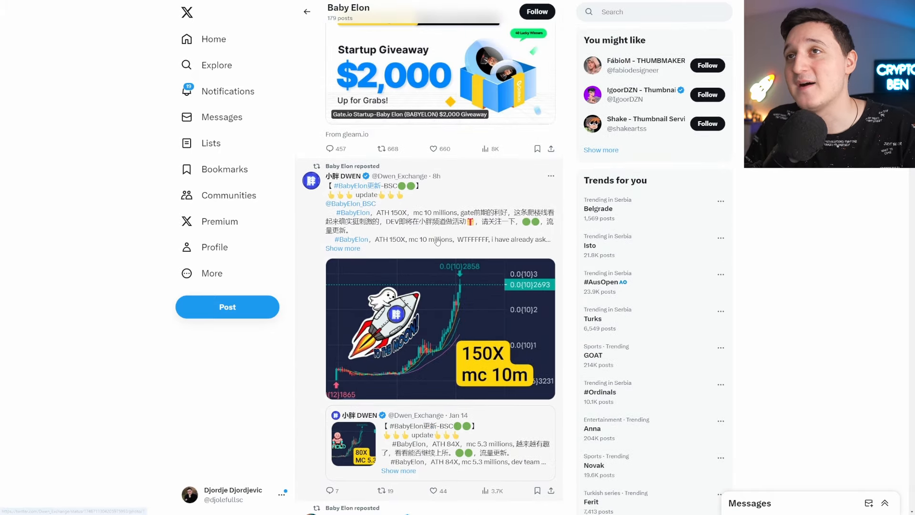
pyautogui.scroll(-3)
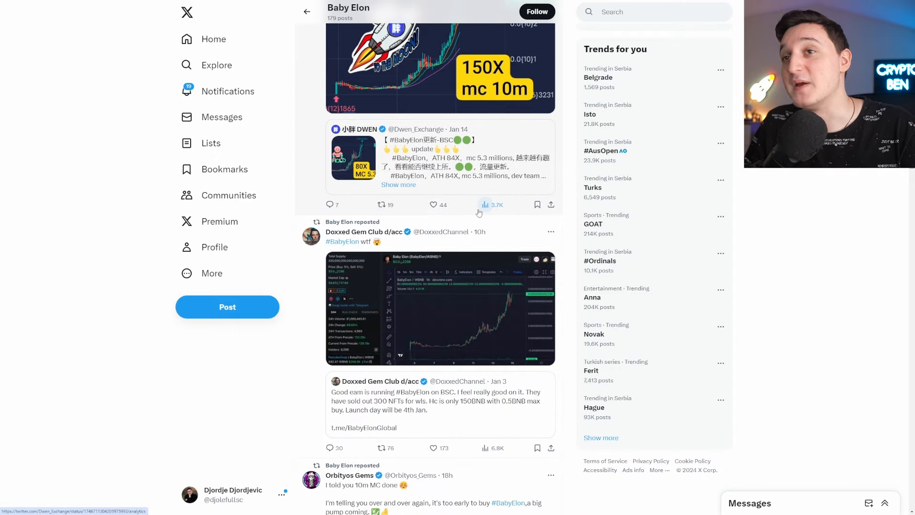
pyautogui.moveTo(423, 290)
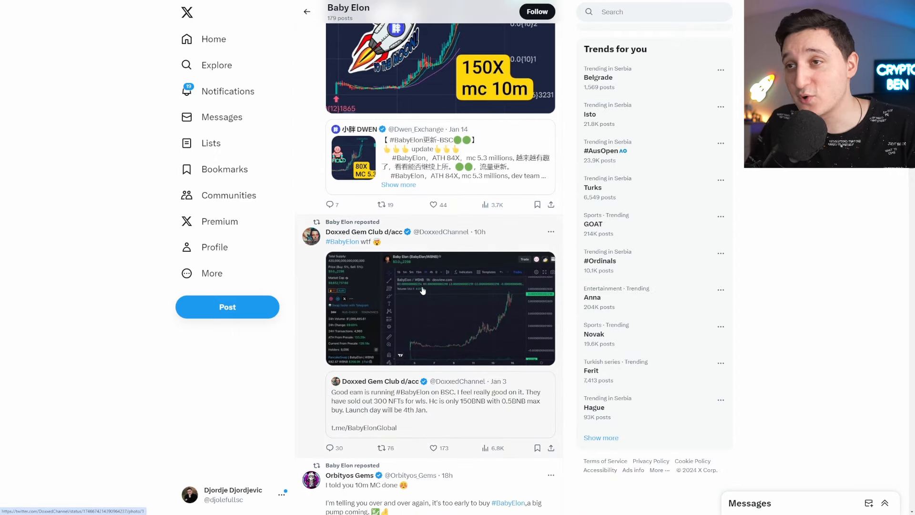
pyautogui.moveTo(440, 269)
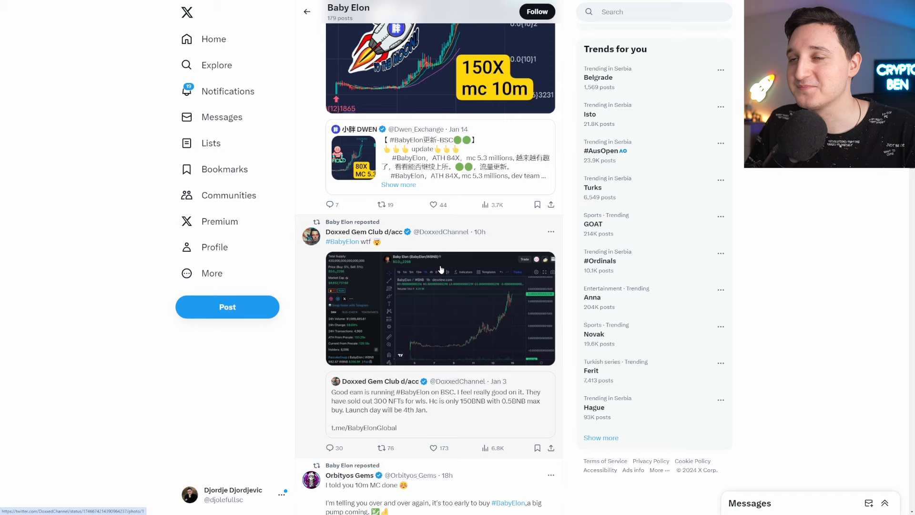
pyautogui.moveTo(478, 276)
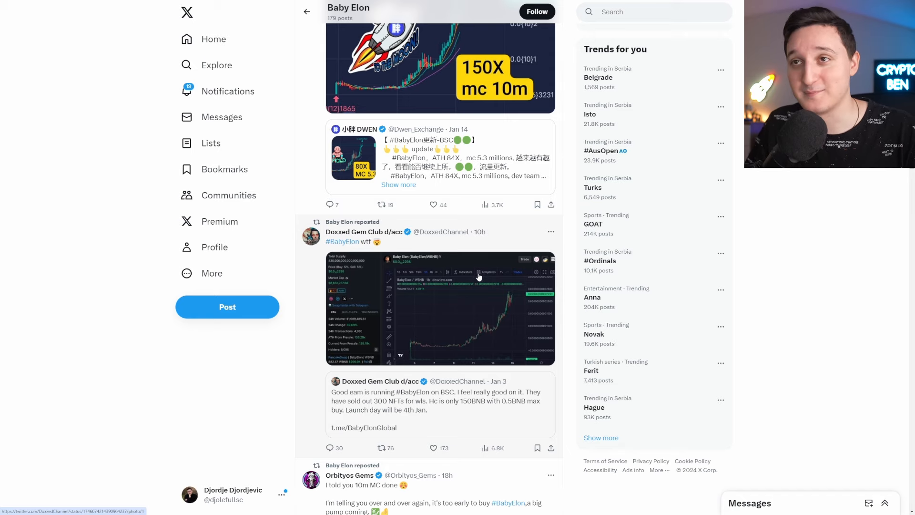
pyautogui.scroll(-3)
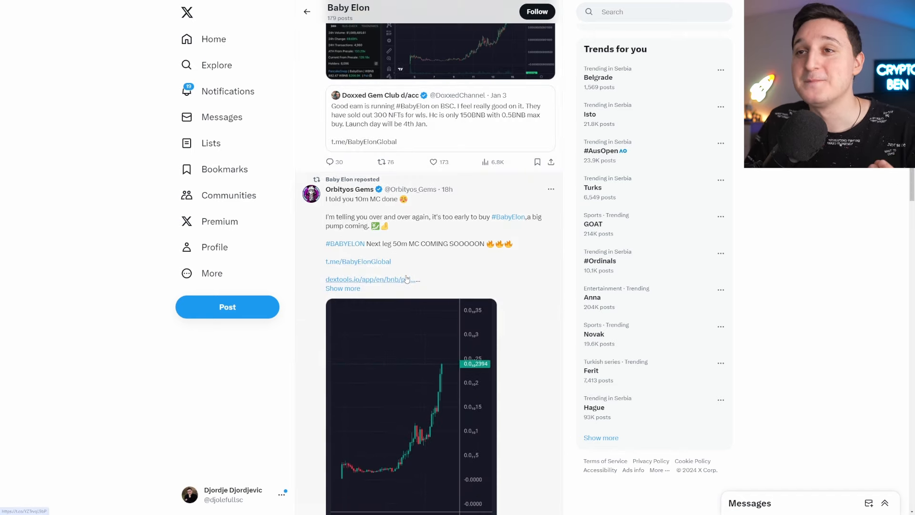
pyautogui.moveTo(434, 242)
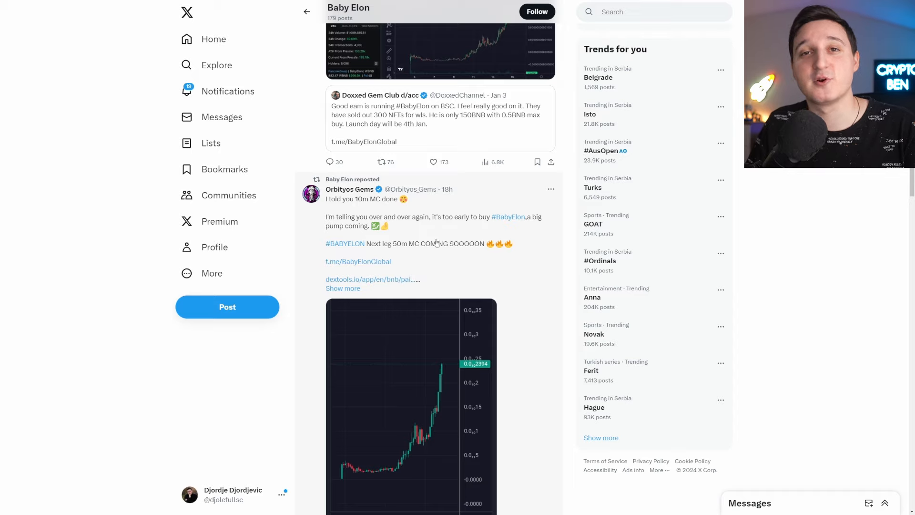
pyautogui.scroll(-3)
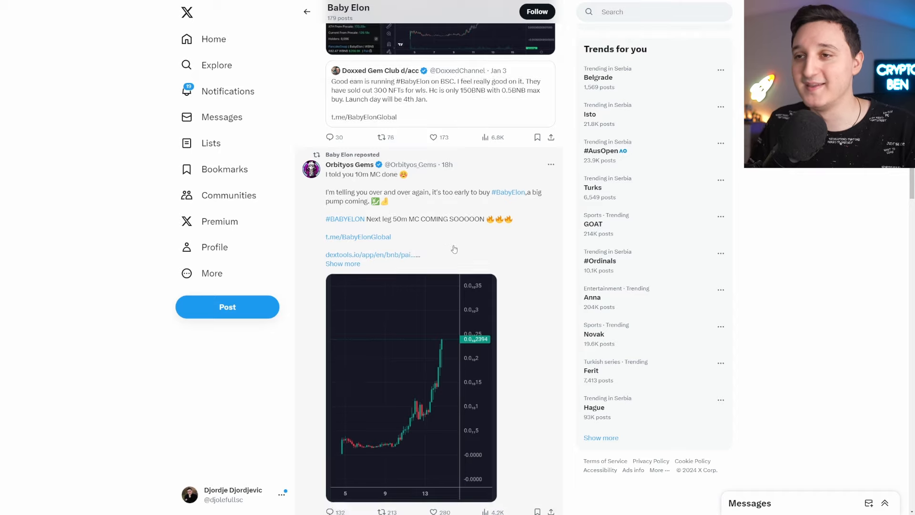
pyautogui.scroll(-3)
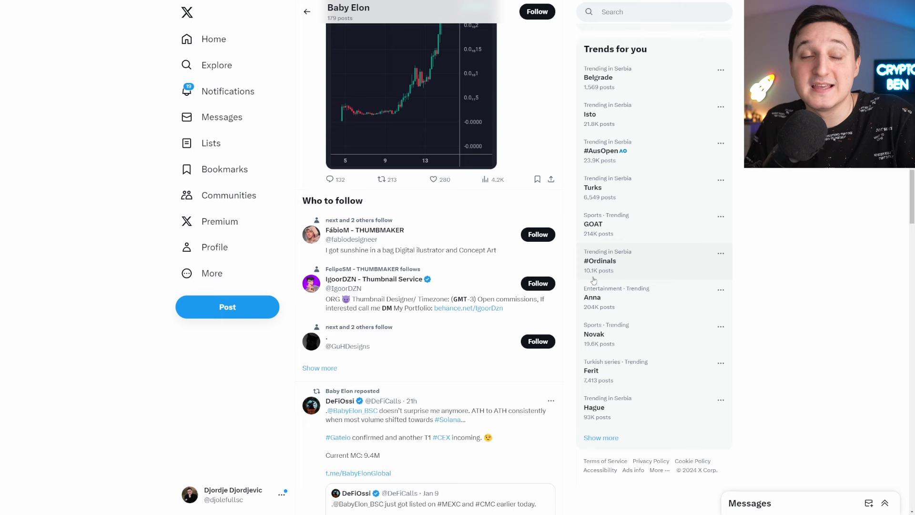
pyautogui.moveTo(585, 257)
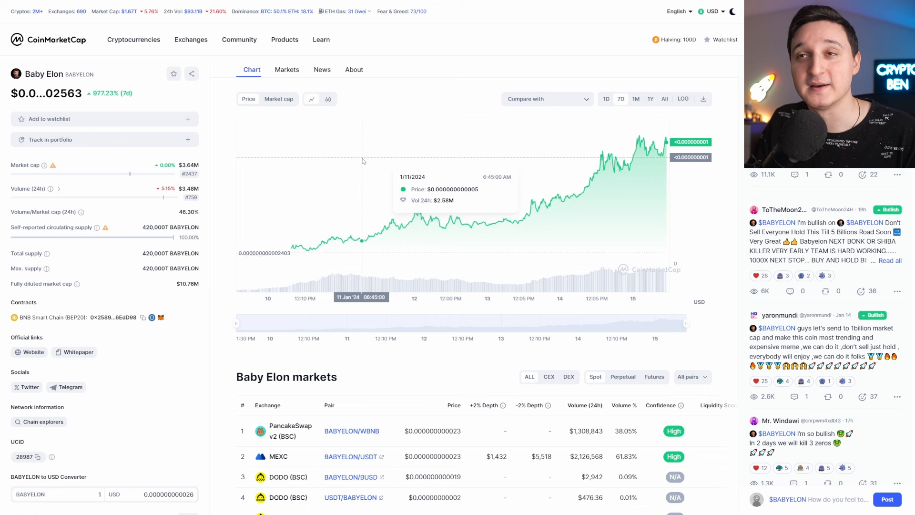
pyautogui.moveTo(193, 185)
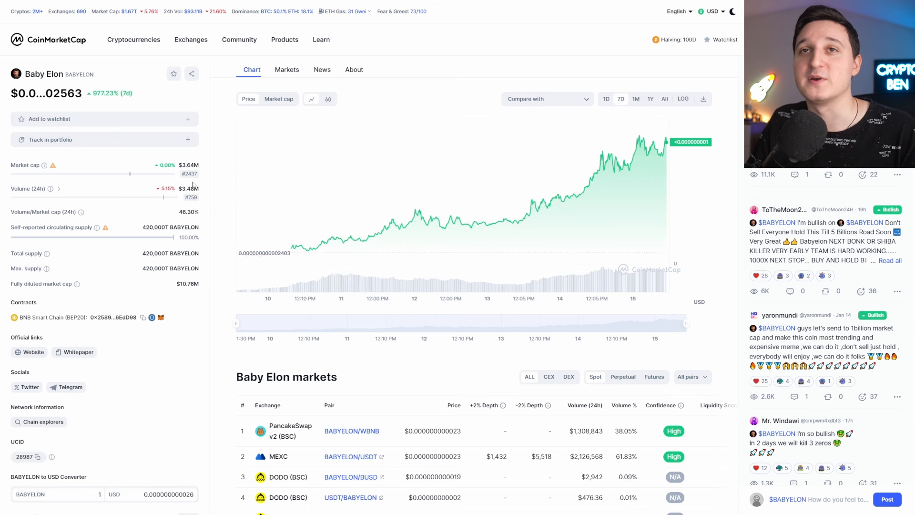
pyautogui.moveTo(44, 165)
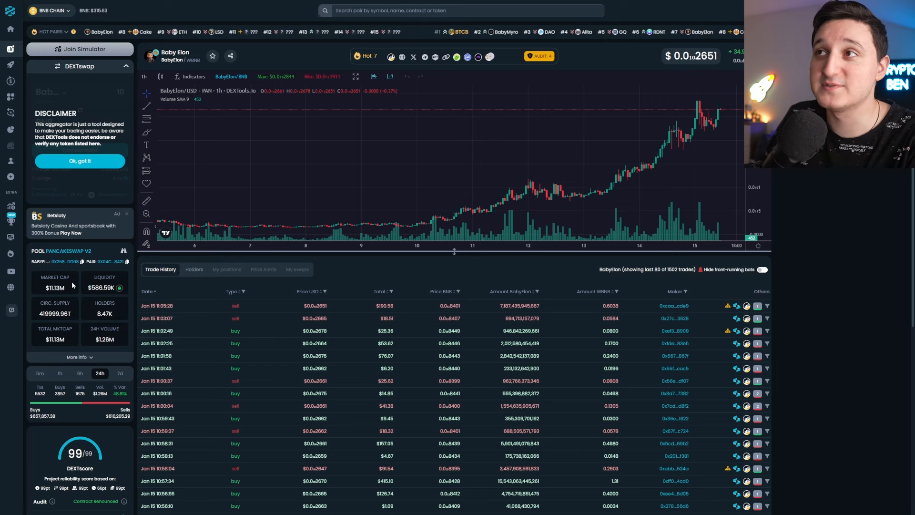
pyautogui.moveTo(648, 148)
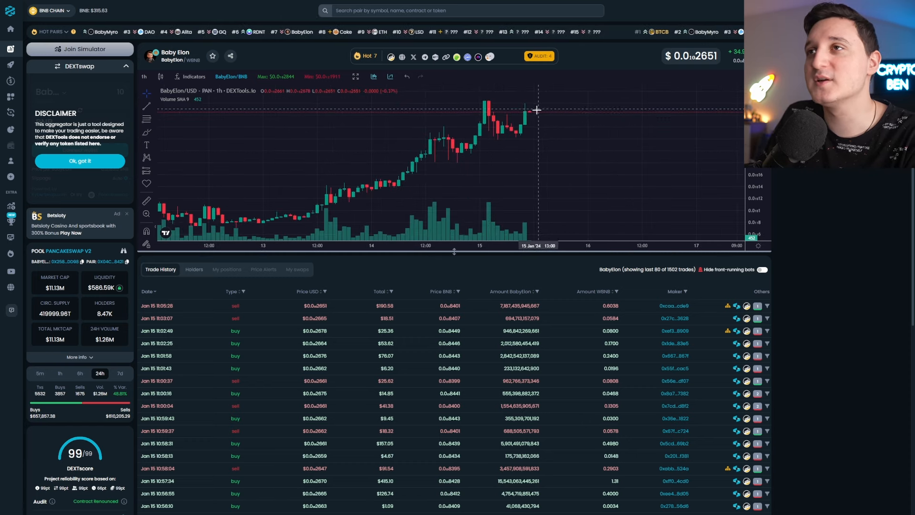
pyautogui.moveTo(533, 115)
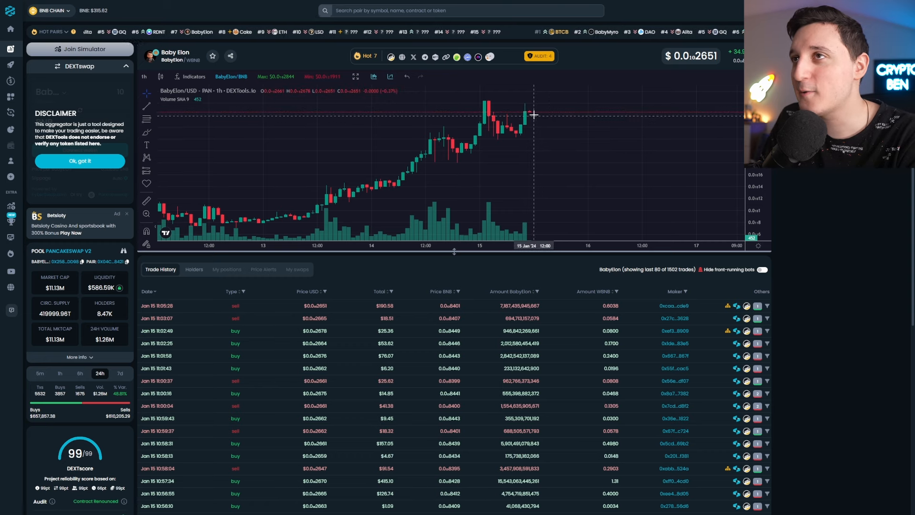
pyautogui.moveTo(565, 148)
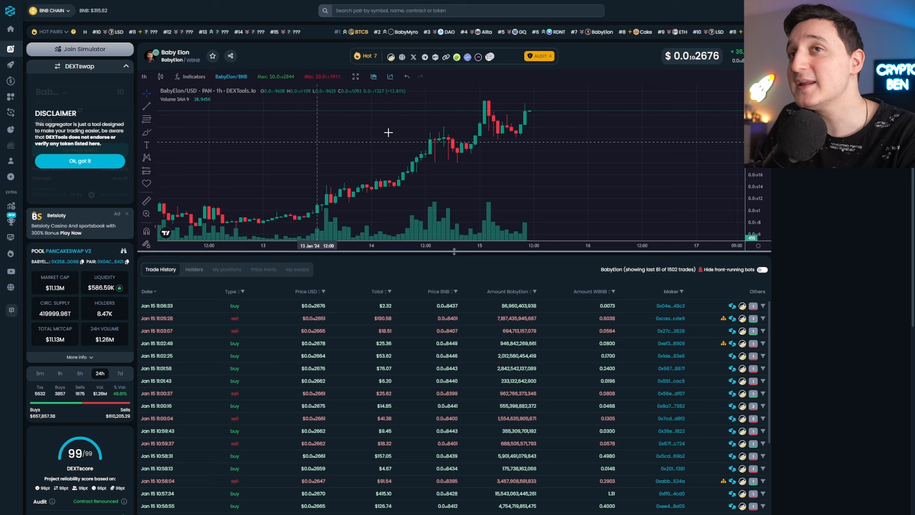
pyautogui.moveTo(597, 127)
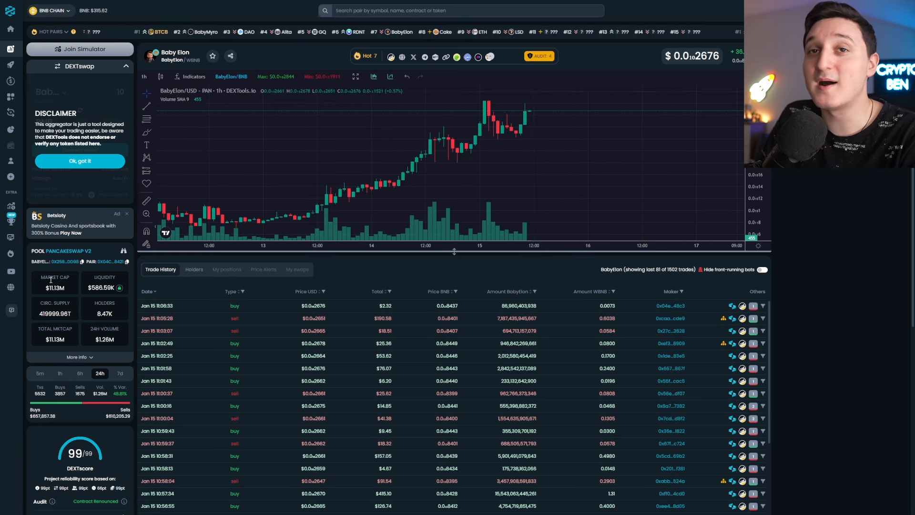
pyautogui.moveTo(338, 216)
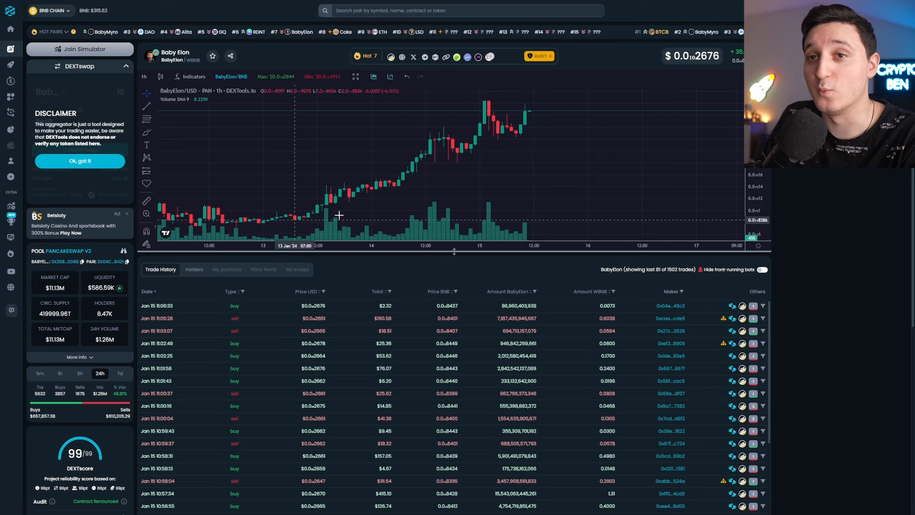
pyautogui.moveTo(572, 160)
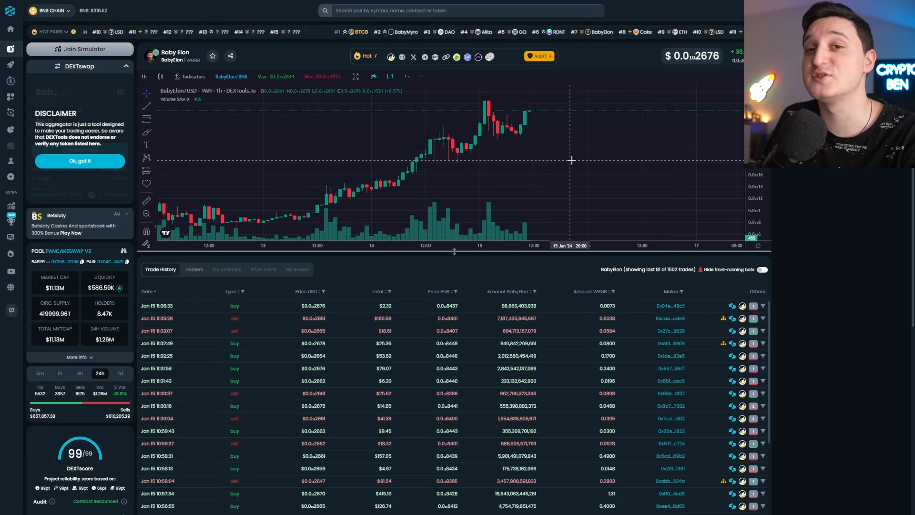
pyautogui.moveTo(538, 119)
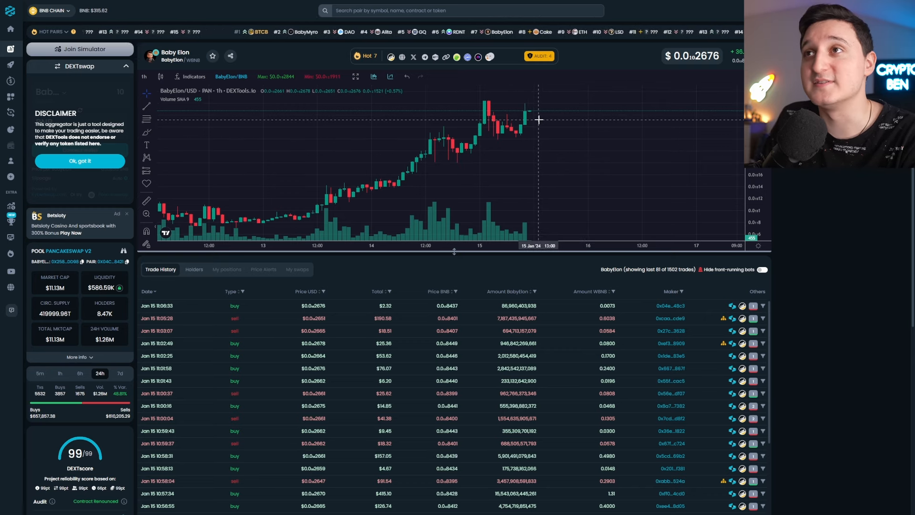
pyautogui.moveTo(555, 117)
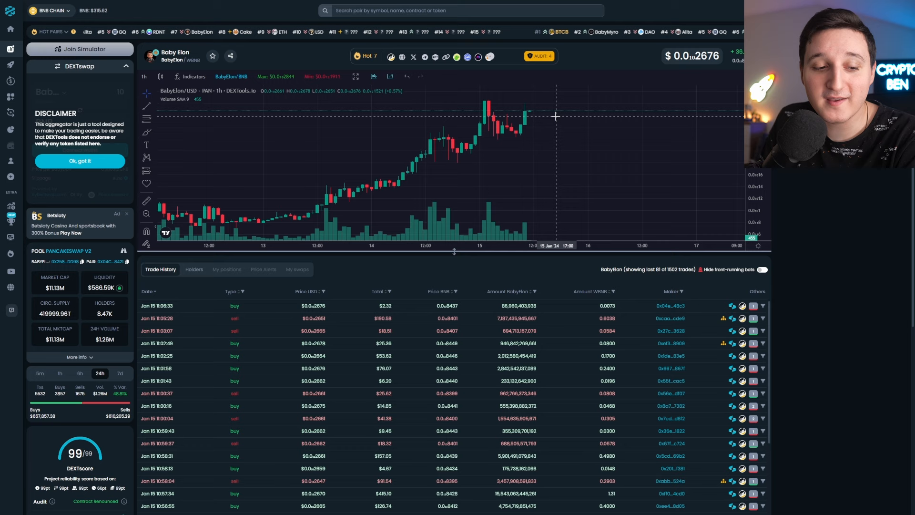
pyautogui.moveTo(538, 122)
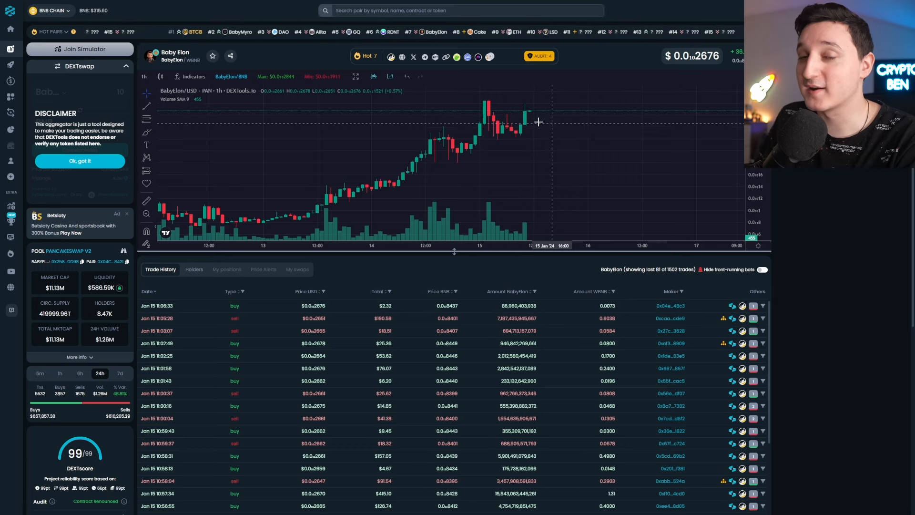
pyautogui.moveTo(554, 121)
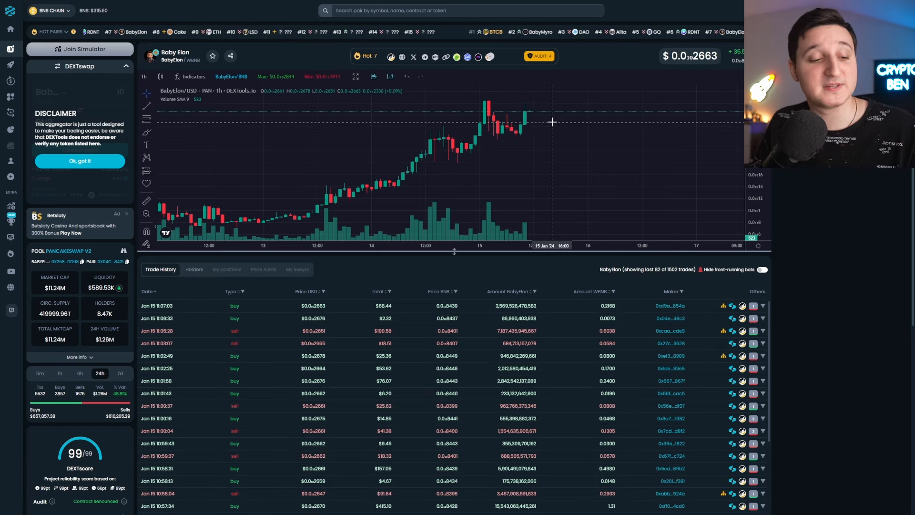
# Return to the X tab and scroll through the Gate.io listing, +100X chart, BscScan and DEXTools posts.
pyautogui.click(413, 57)
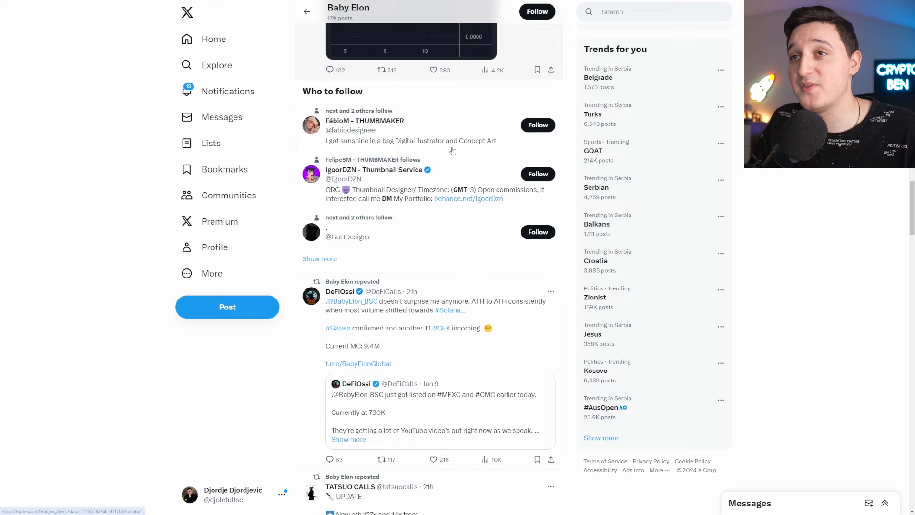
pyautogui.scroll(-3)
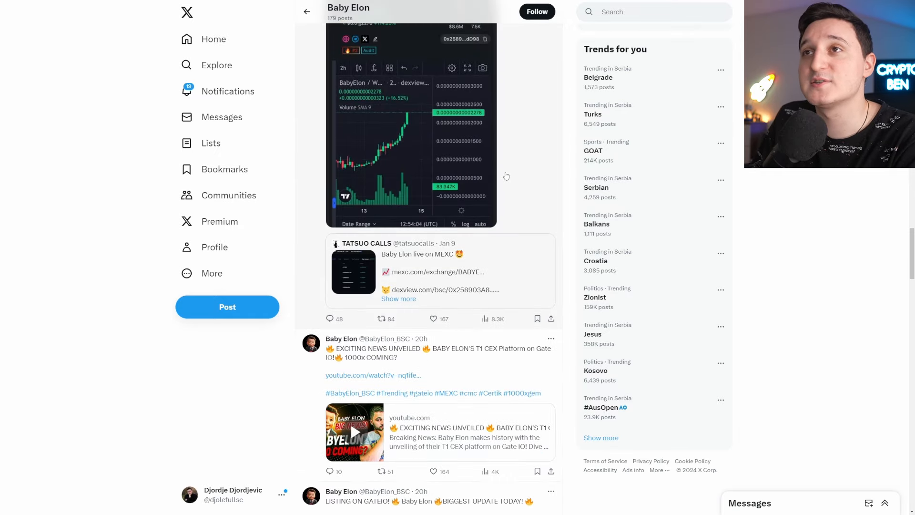
pyautogui.scroll(-3)
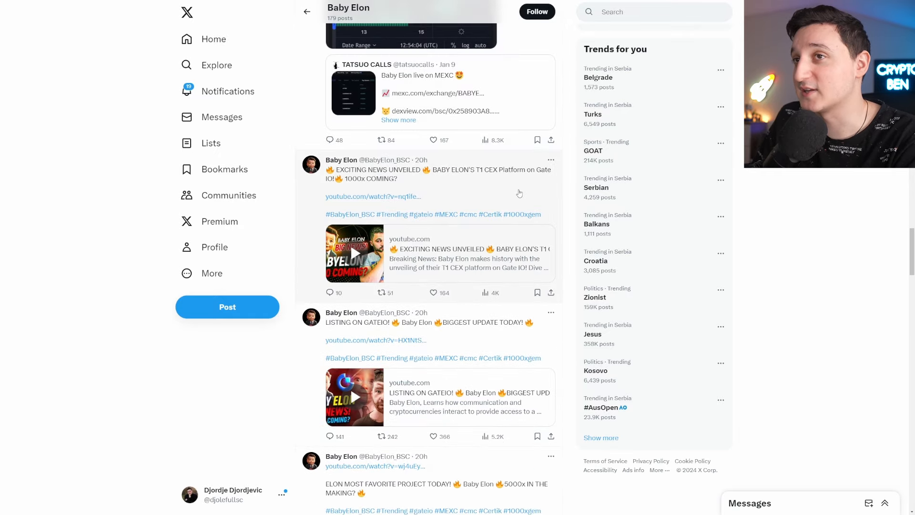
pyautogui.scroll(-3)
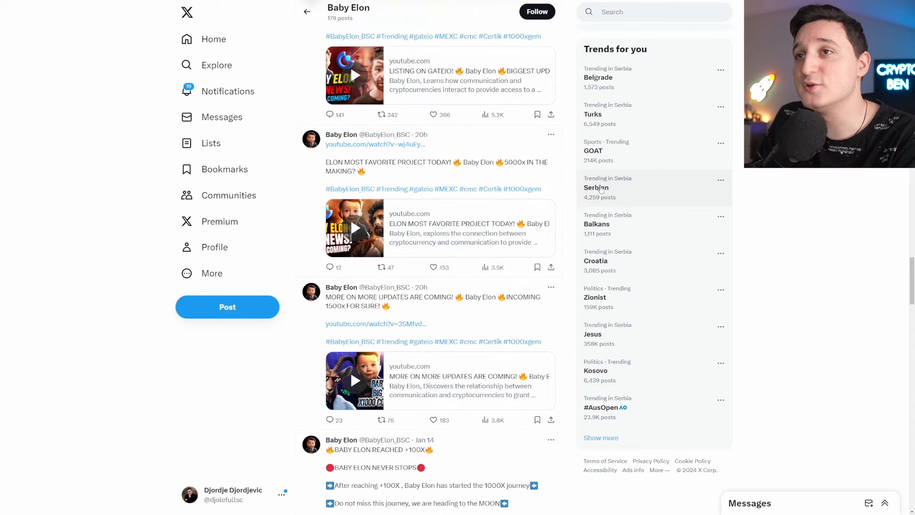
pyautogui.scroll(-3)
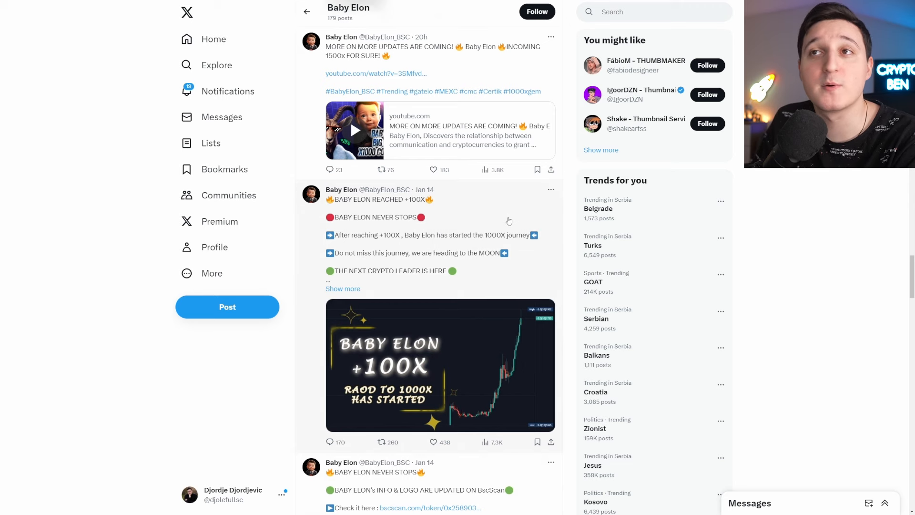
pyautogui.scroll(-3)
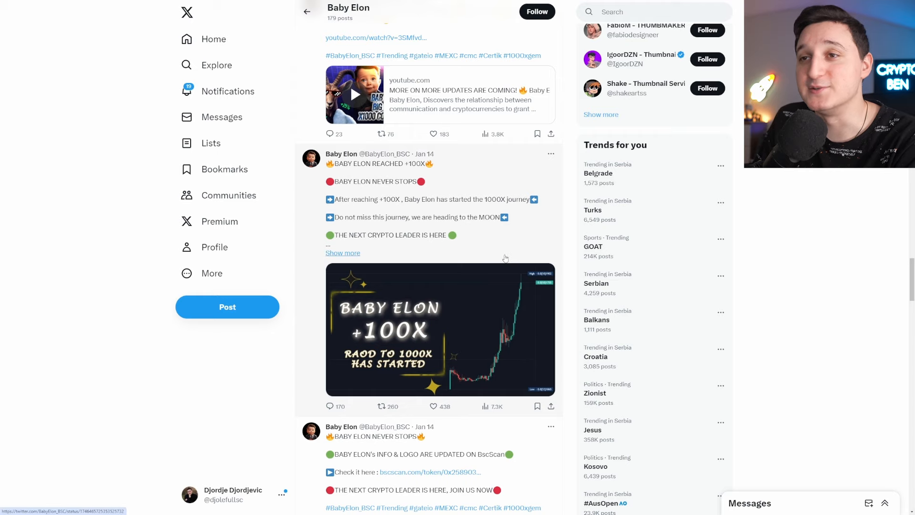
pyautogui.scroll(-3)
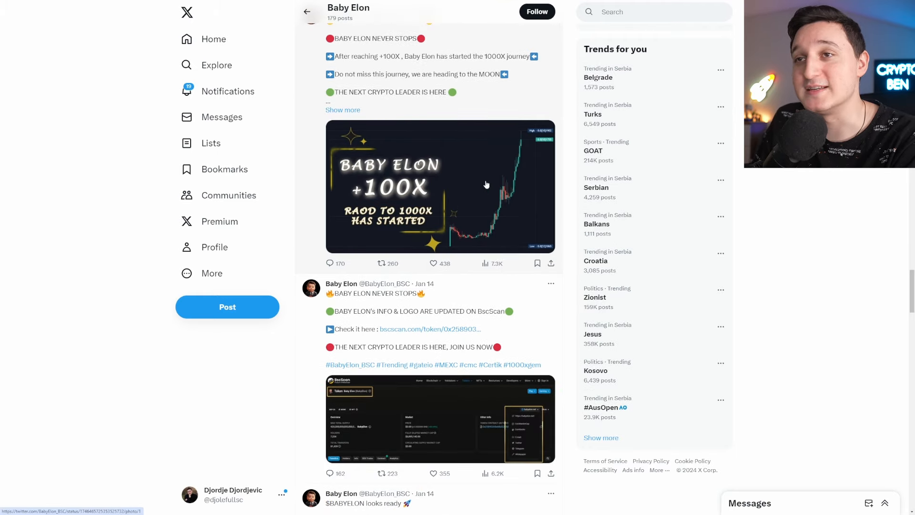
pyautogui.scroll(-3)
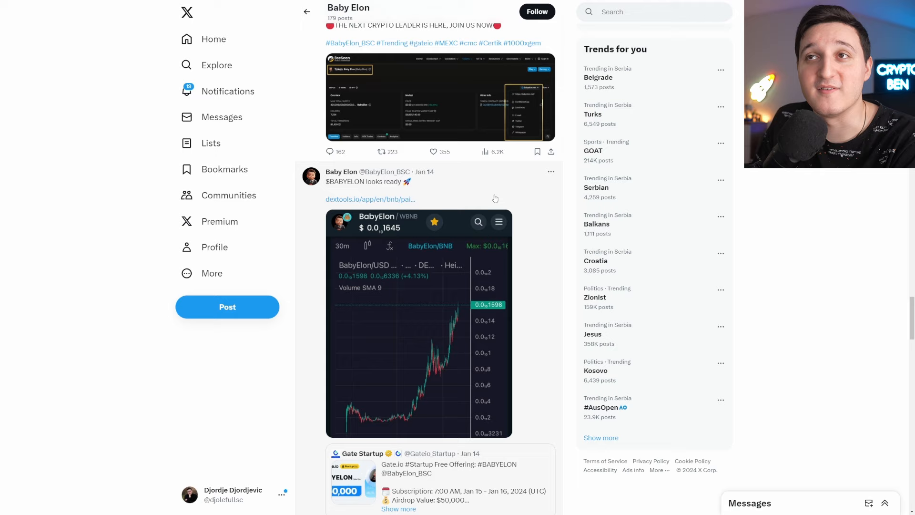